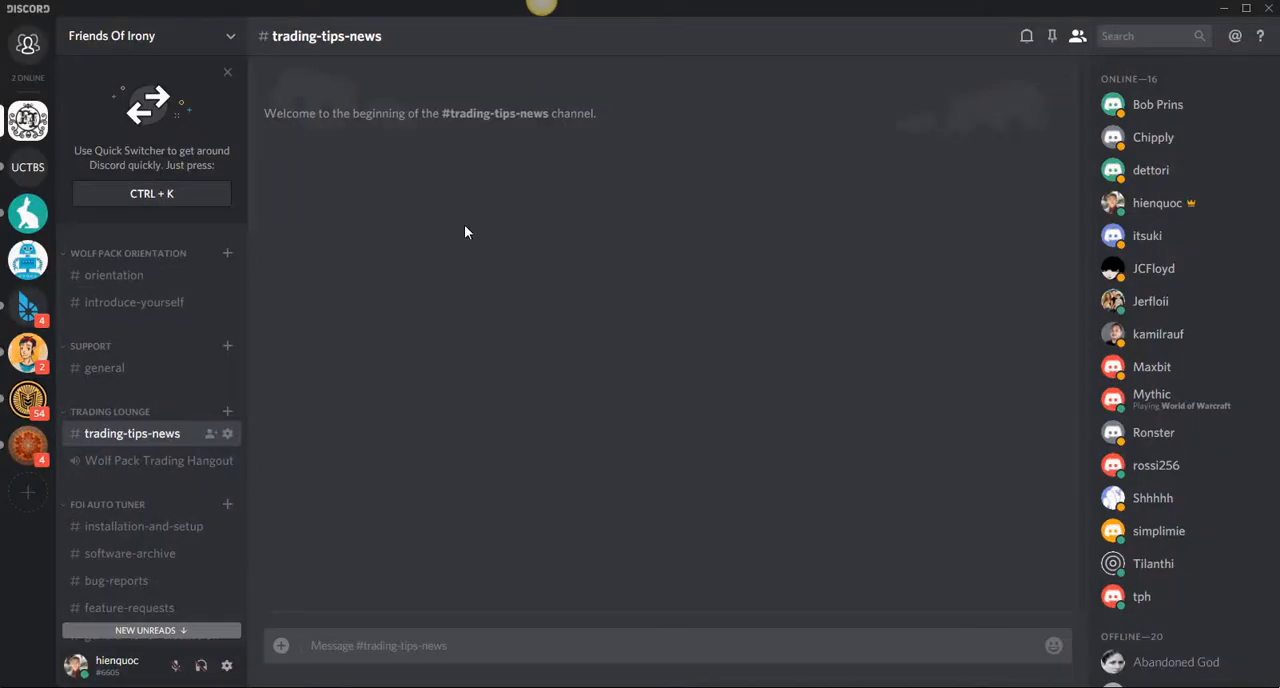
pyautogui.moveTo(178, 268)
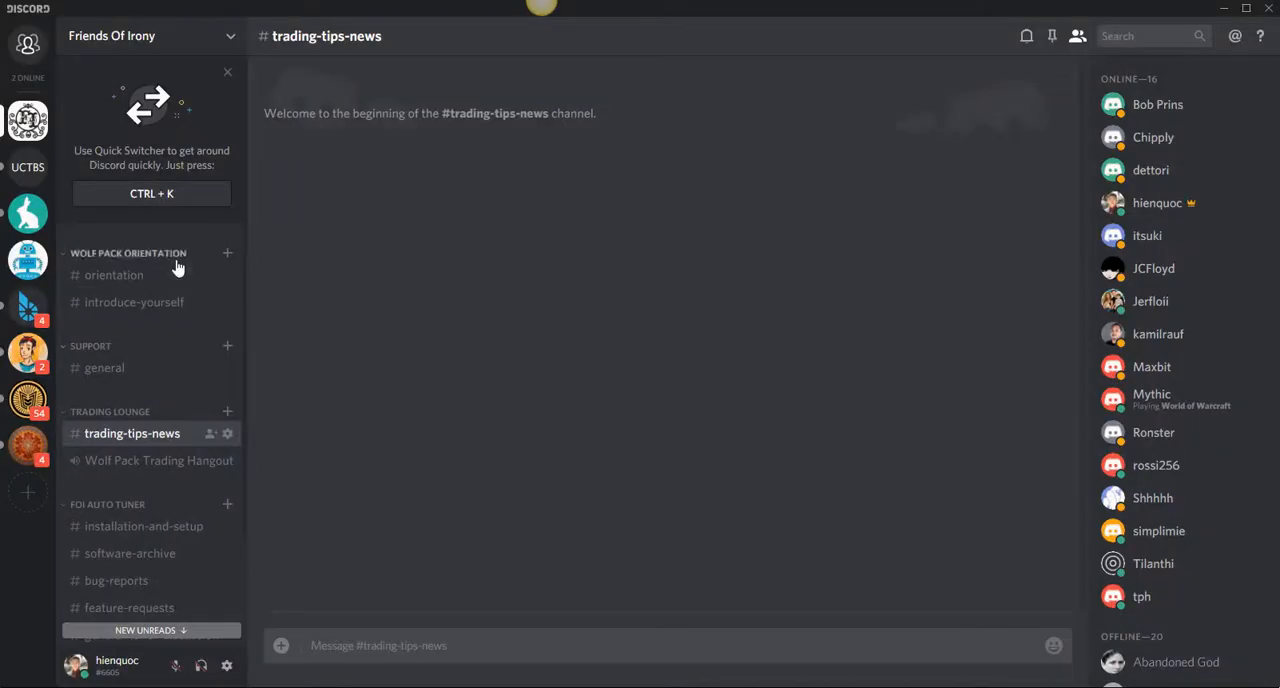
pyautogui.moveTo(283, 312)
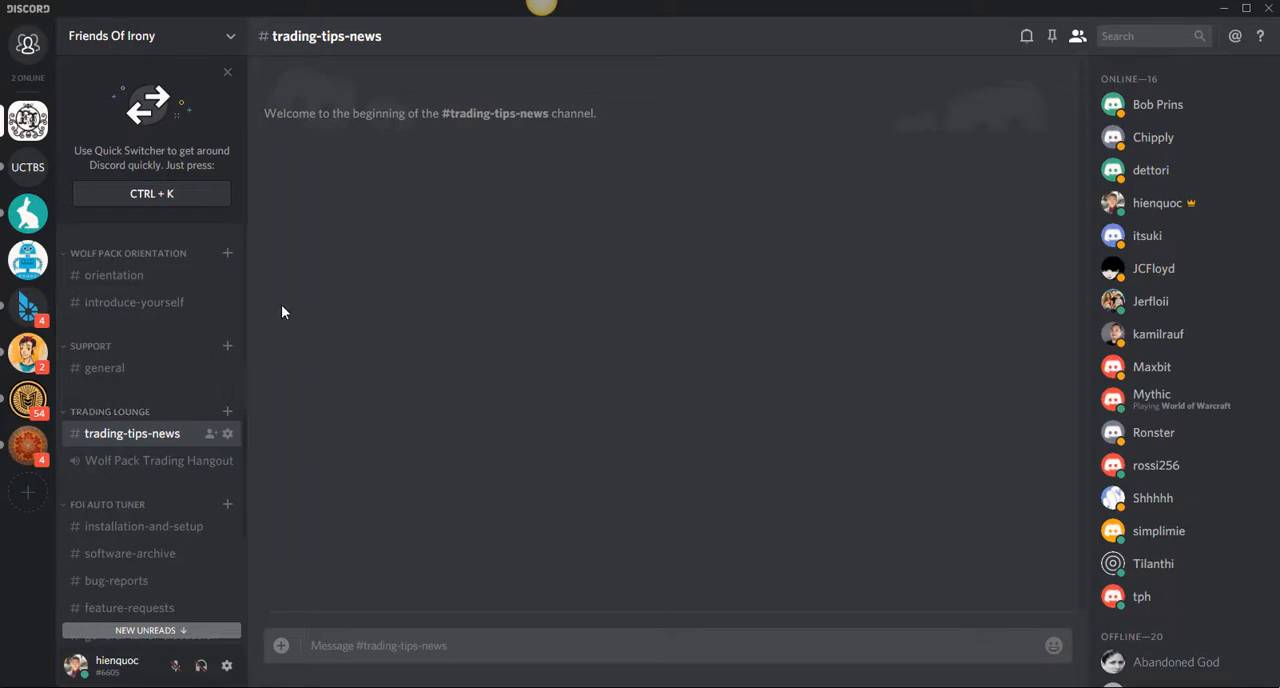
pyautogui.moveTo(143, 388)
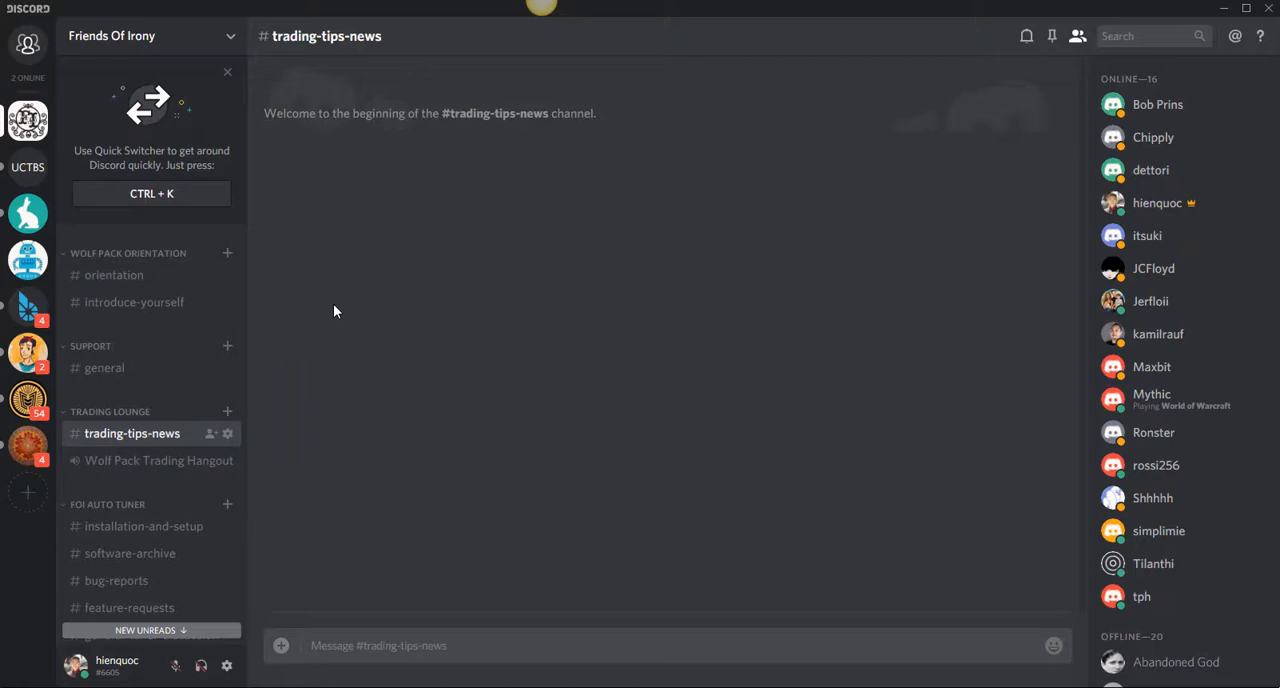
pyautogui.moveTo(211, 526)
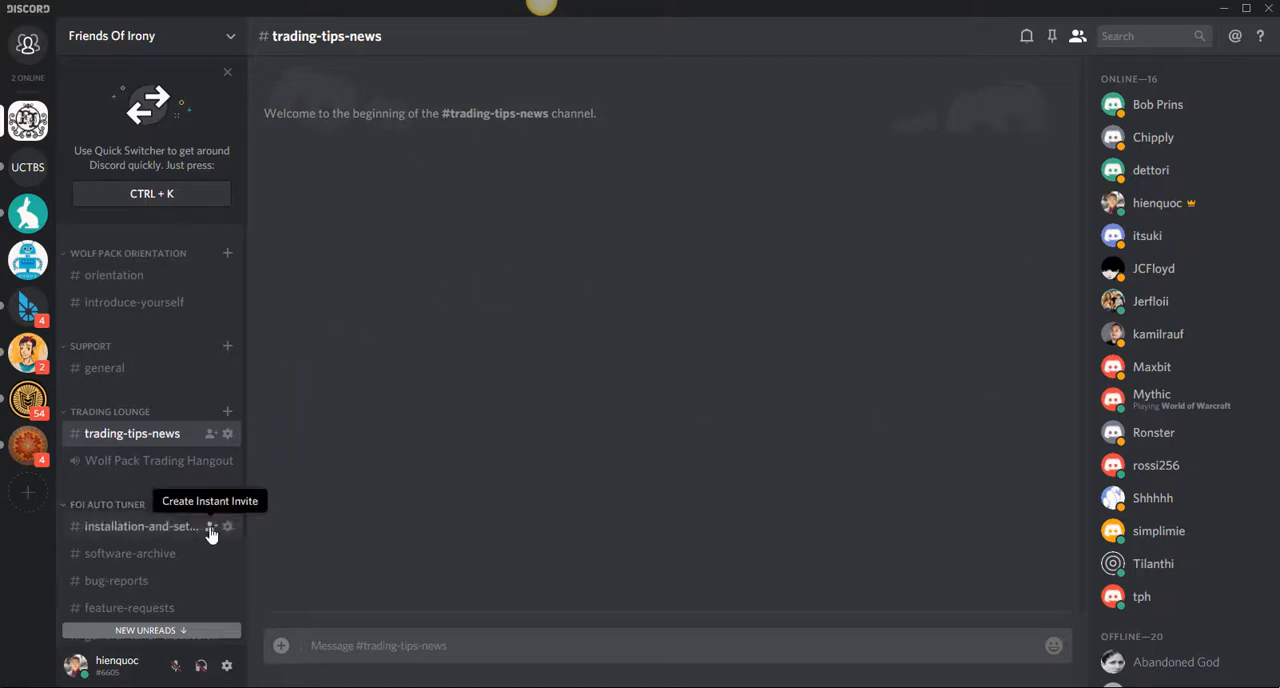
pyautogui.moveTo(125, 519)
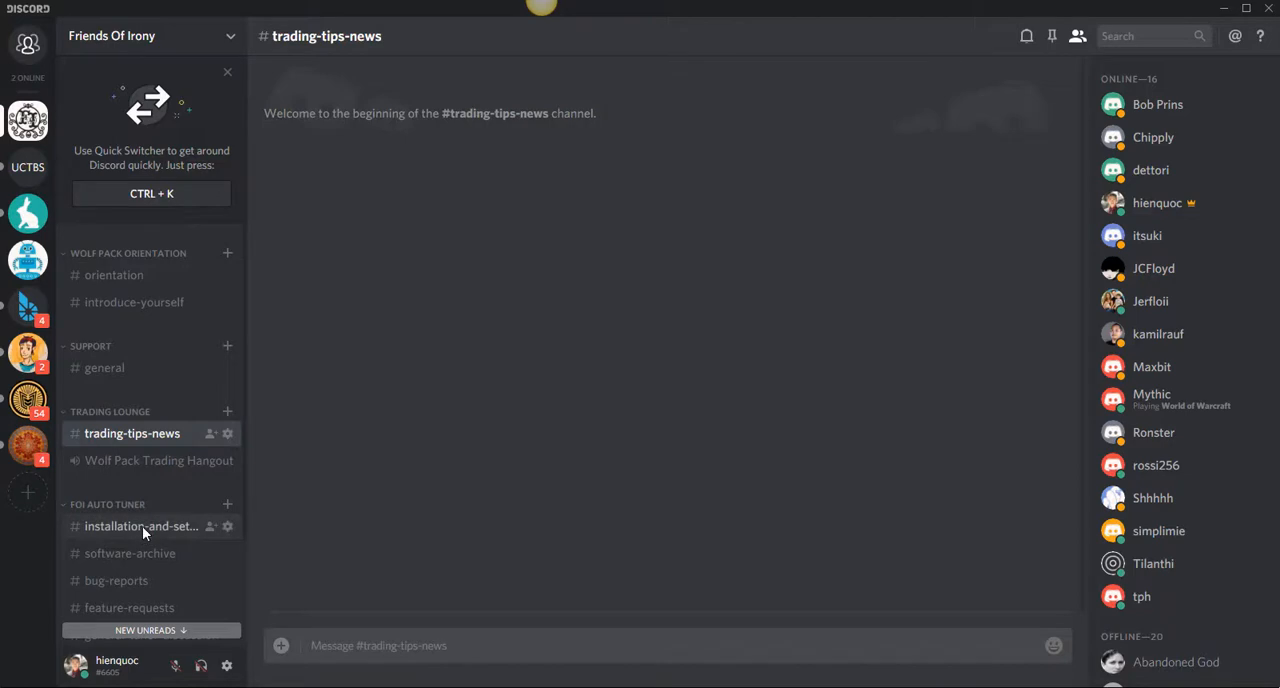
# Go from #installation-and-setup to #bug-reports and show its pinned bug-reporting messages
pyautogui.click(141, 526)
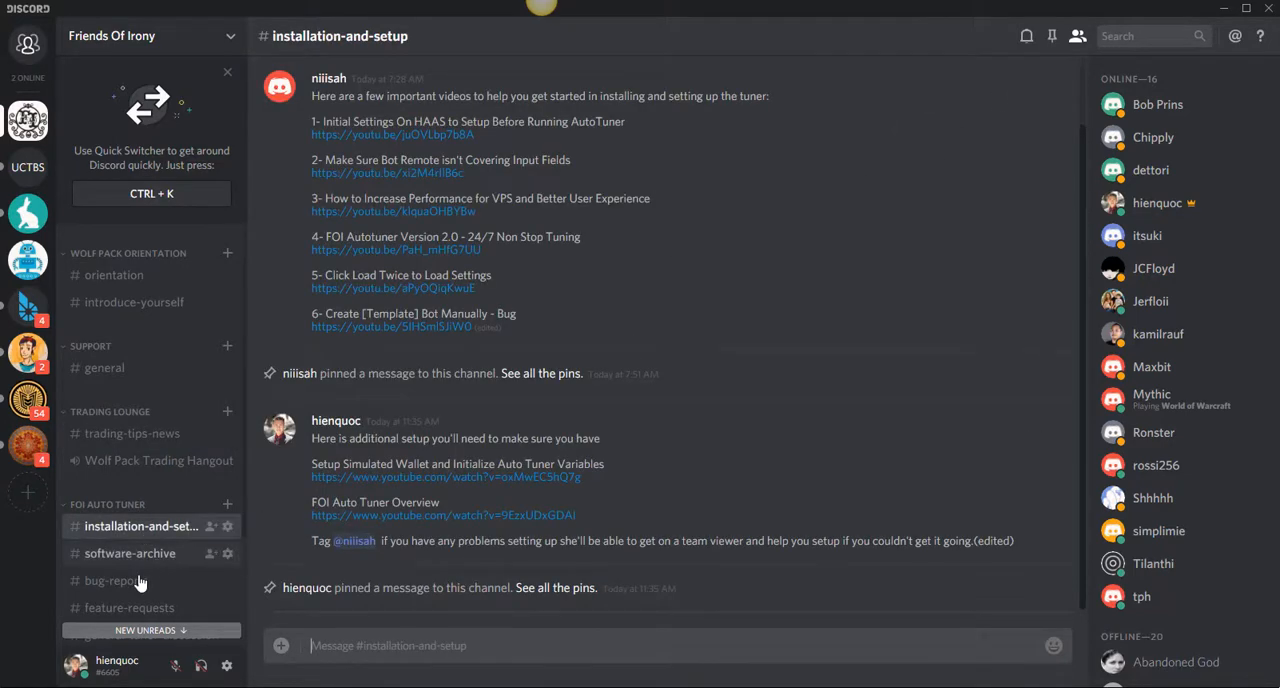
pyautogui.click(116, 580)
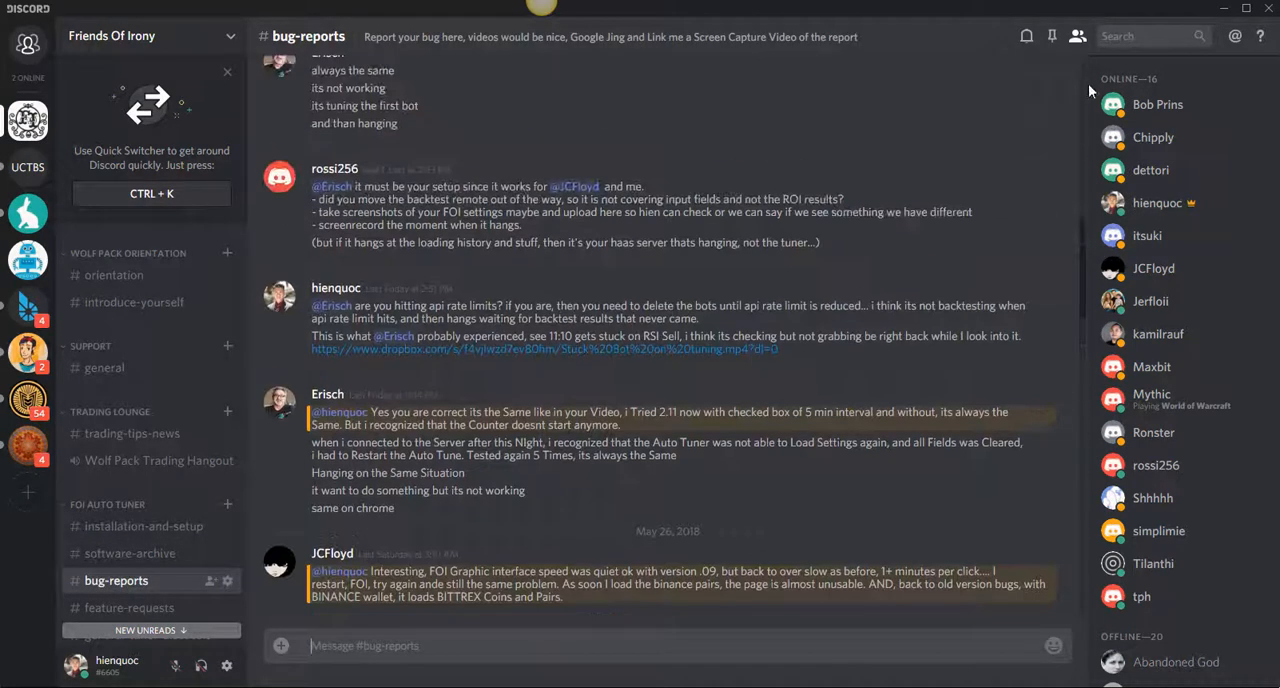
pyautogui.click(1051, 36)
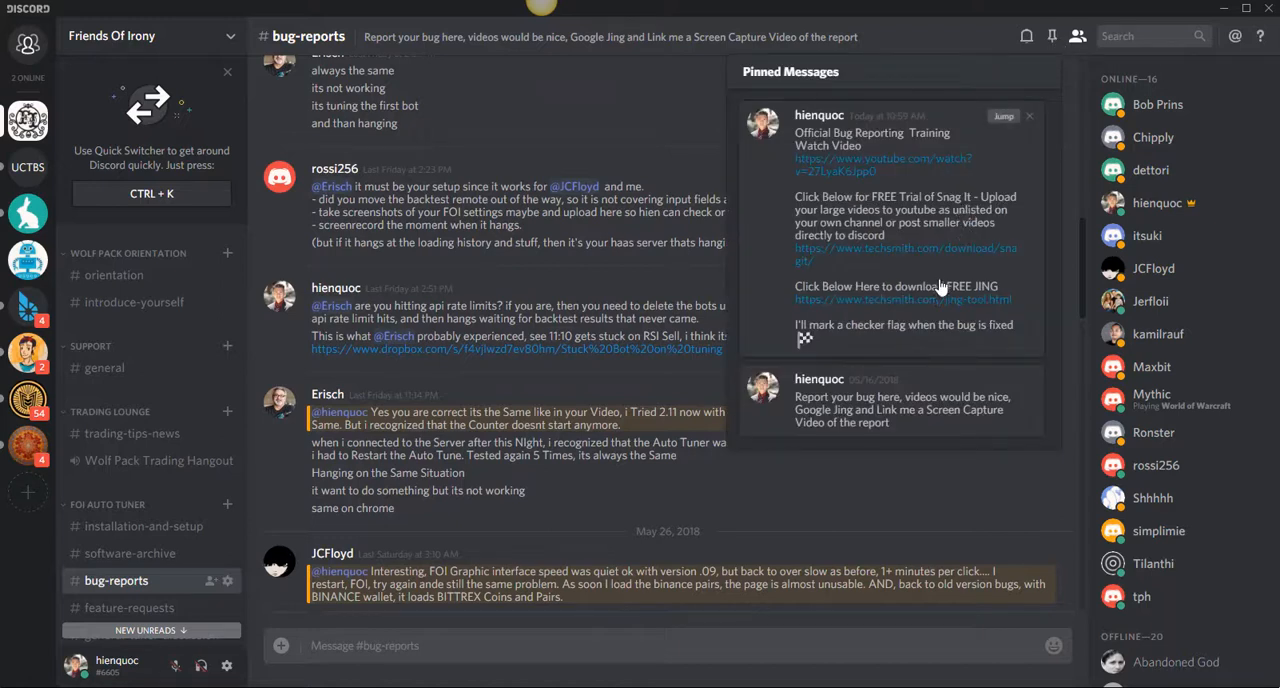
pyautogui.moveTo(885, 163)
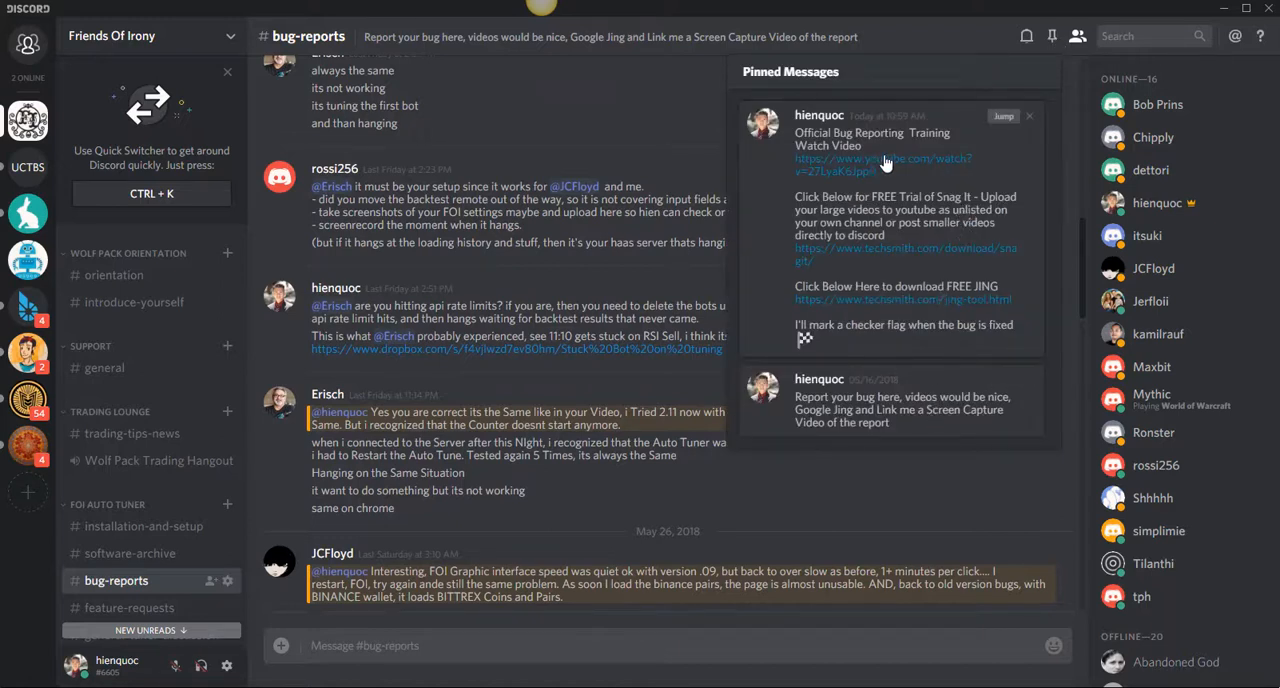
pyautogui.moveTo(818, 290)
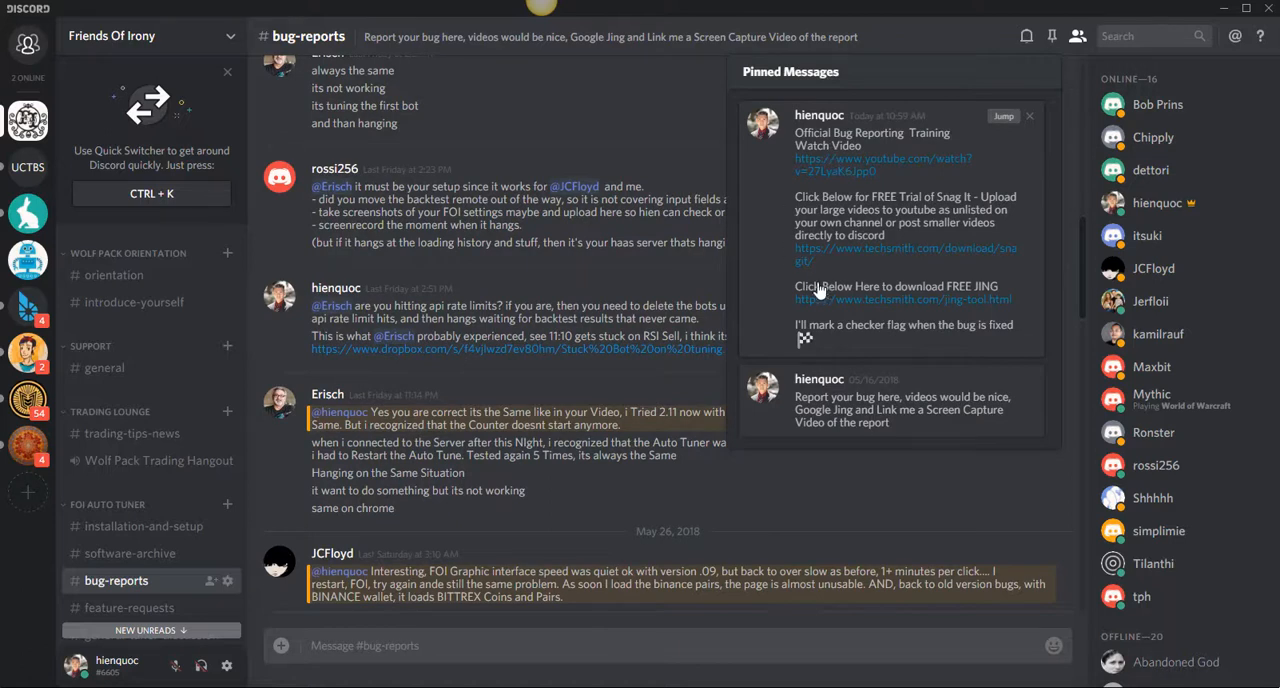
pyautogui.moveTo(908, 188)
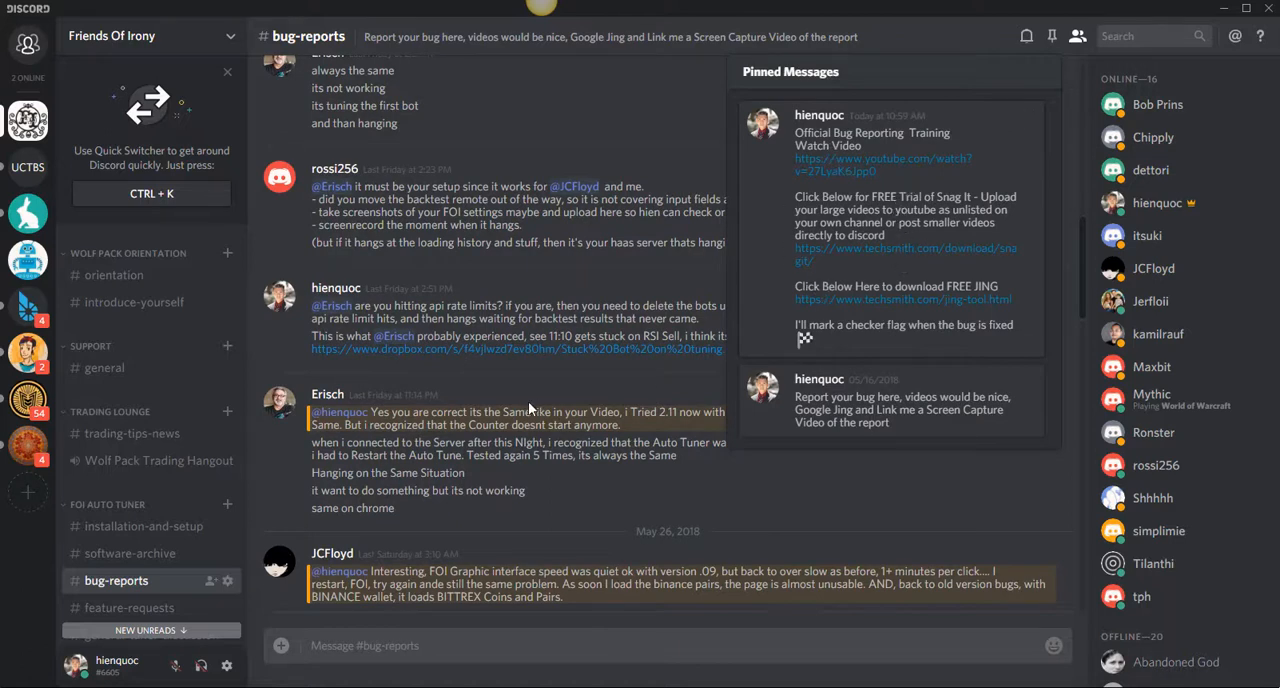
# Open #software-archive and scroll its pinned release notes and setup instructions
pyautogui.click(130, 553)
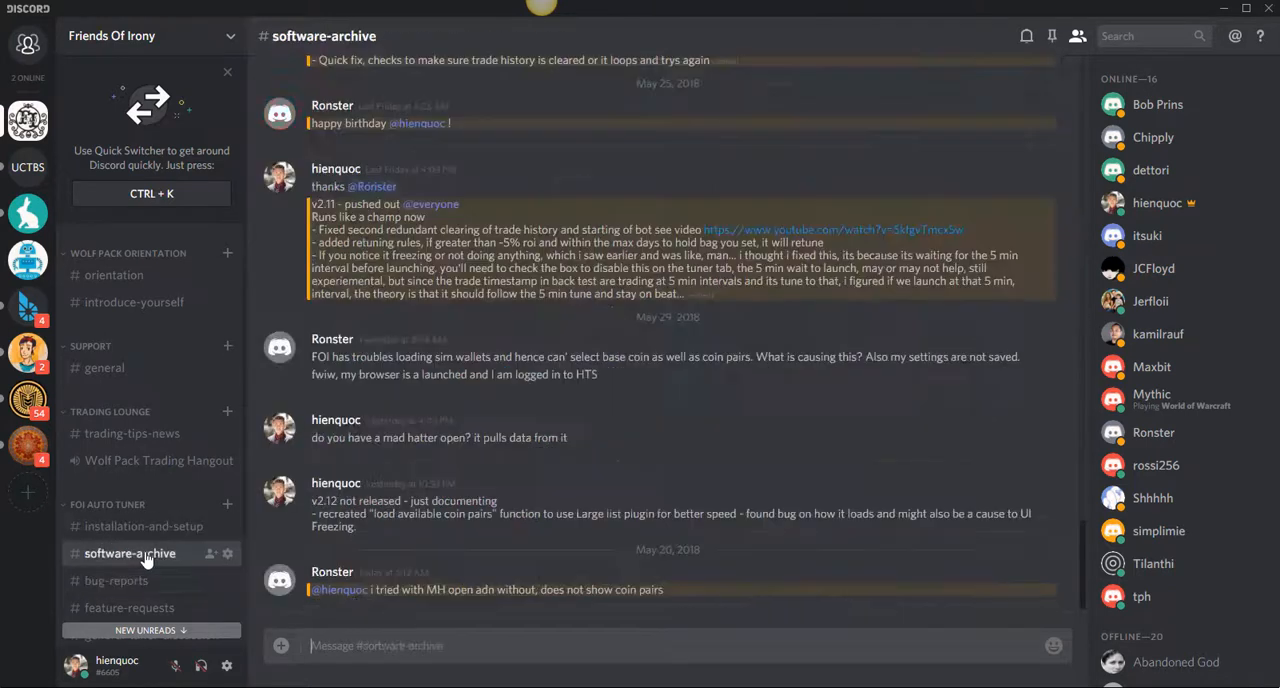
pyautogui.click(1051, 36)
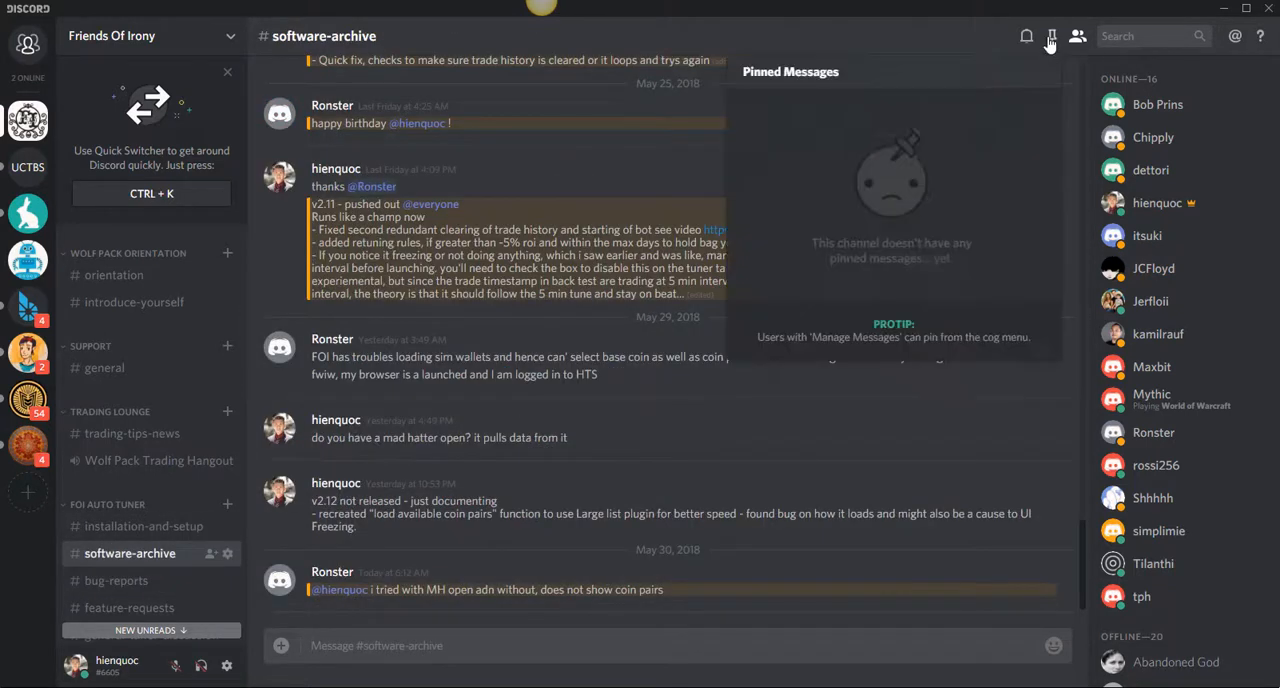
pyautogui.click(1051, 36)
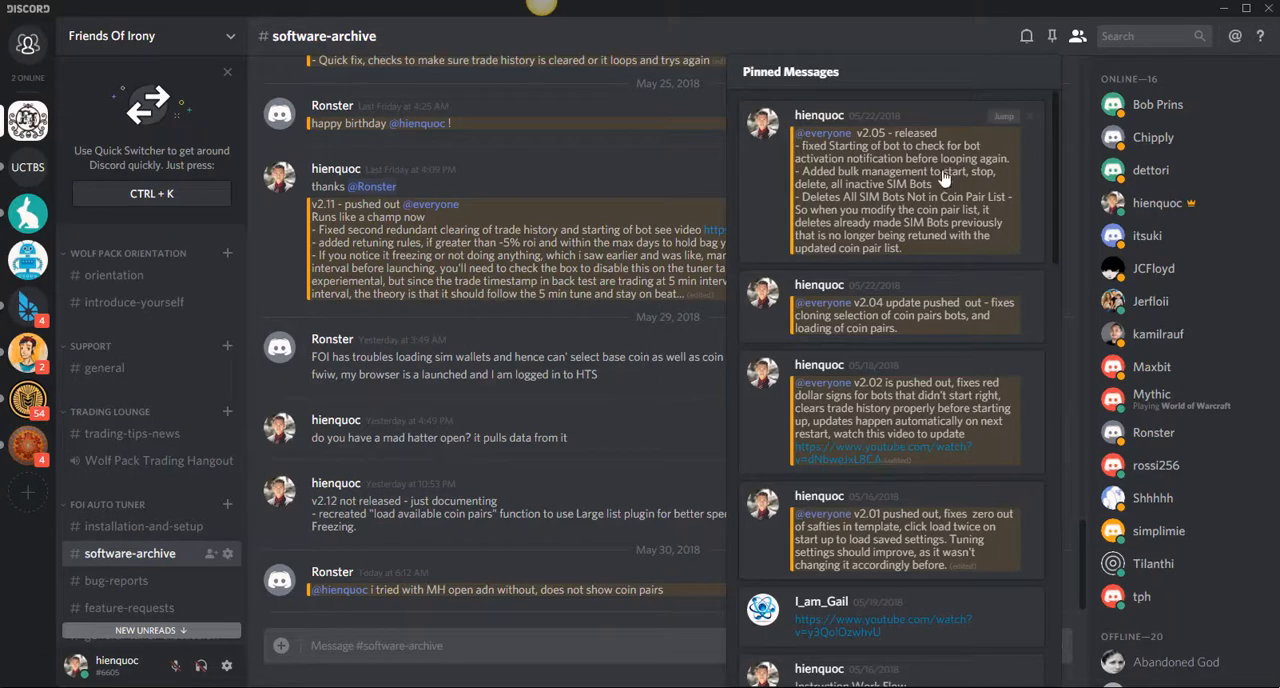
pyautogui.scroll(-3)
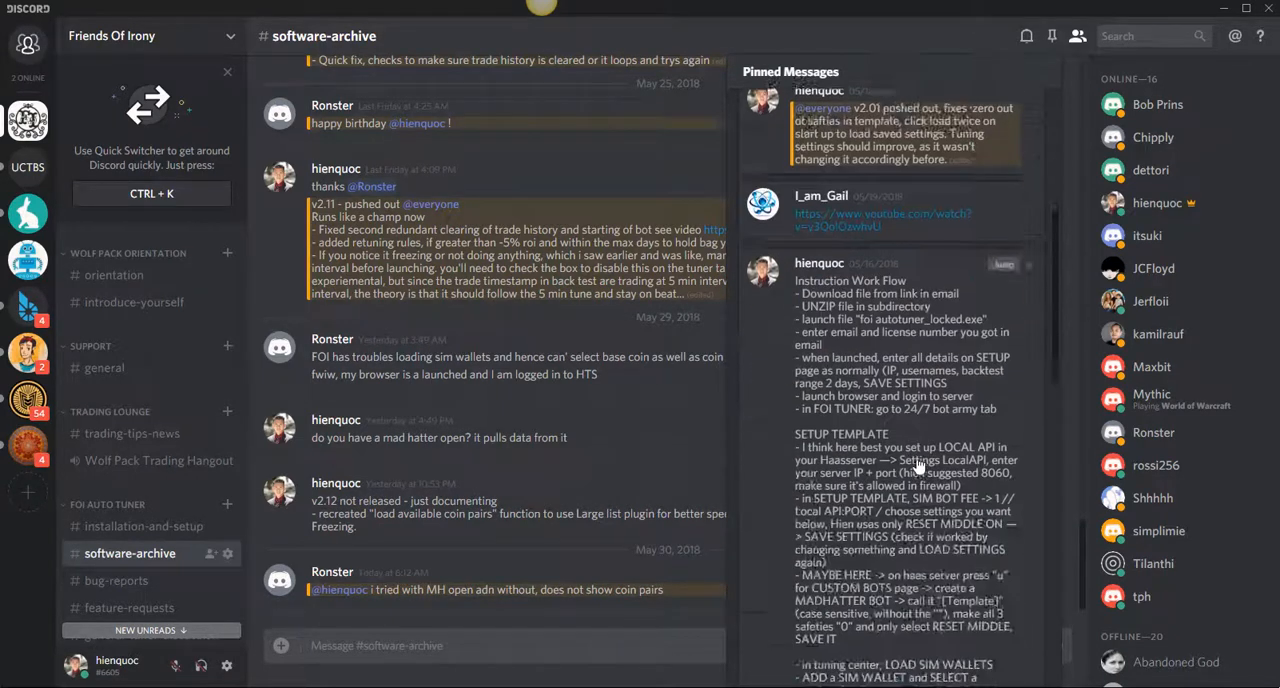
pyautogui.scroll(-3)
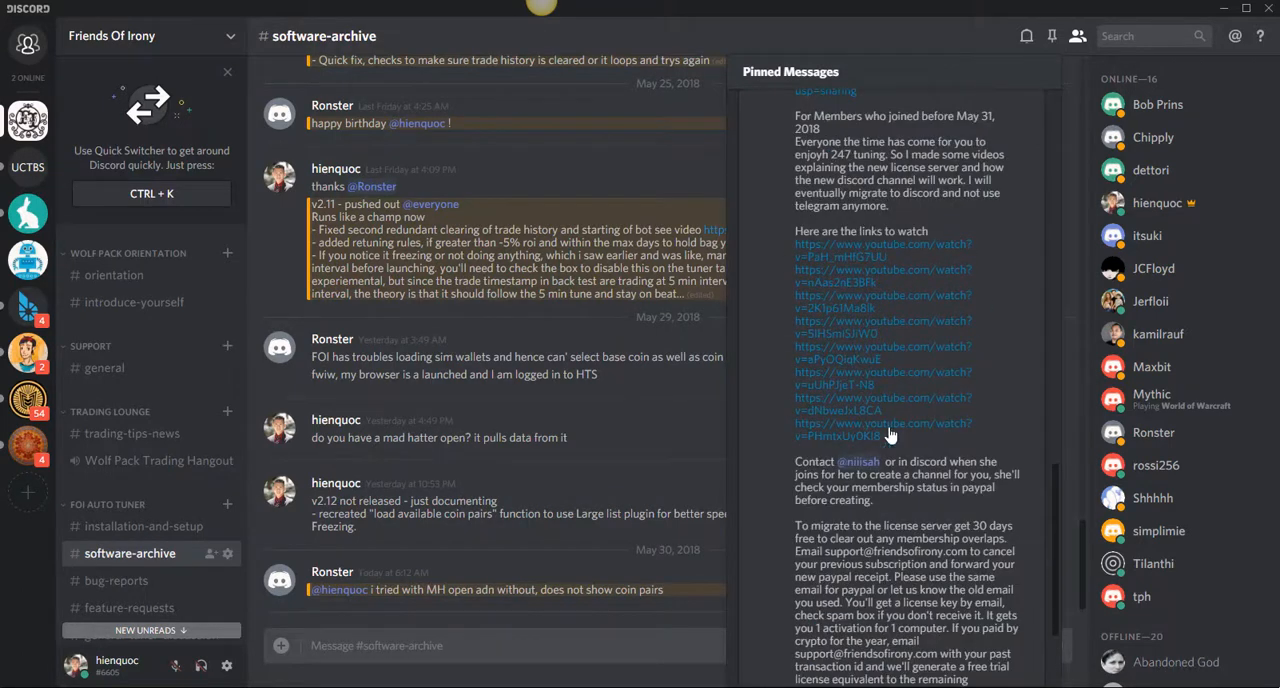
pyautogui.moveTo(918, 230)
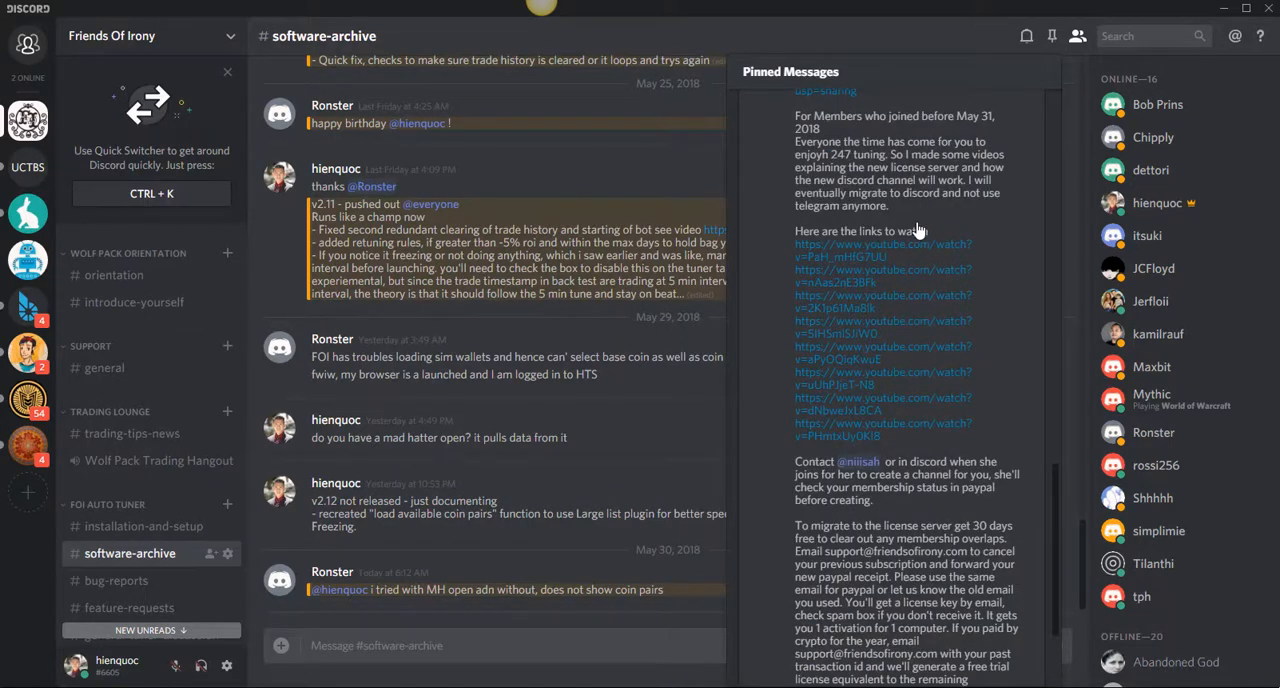
pyautogui.moveTo(835, 285)
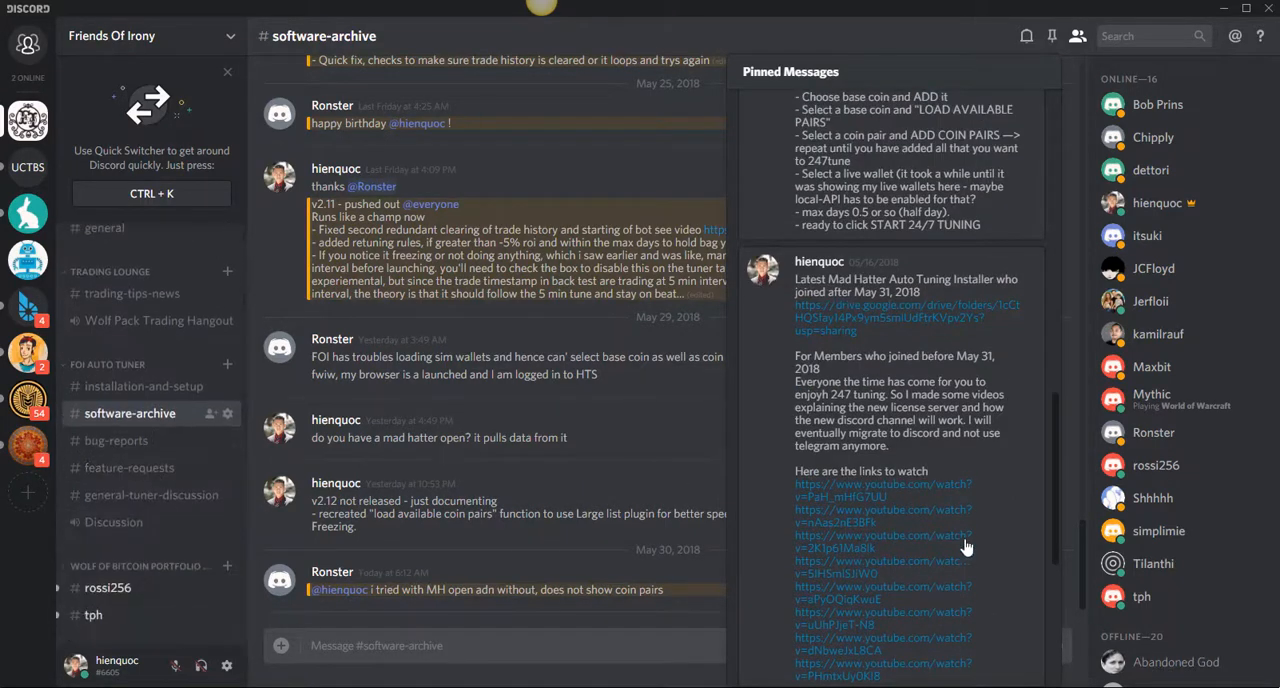
pyautogui.scroll(-3)
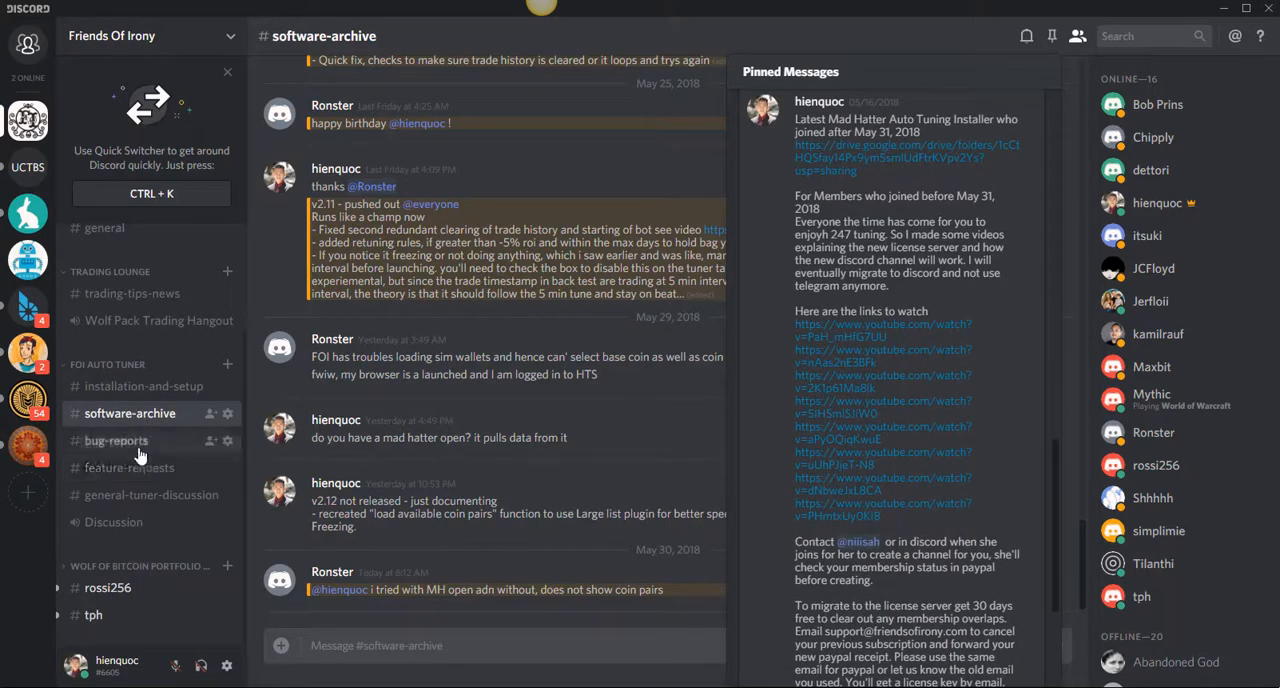
# Return to #installation-and-setup to review its pinned tuner setup video links
pyautogui.click(144, 386)
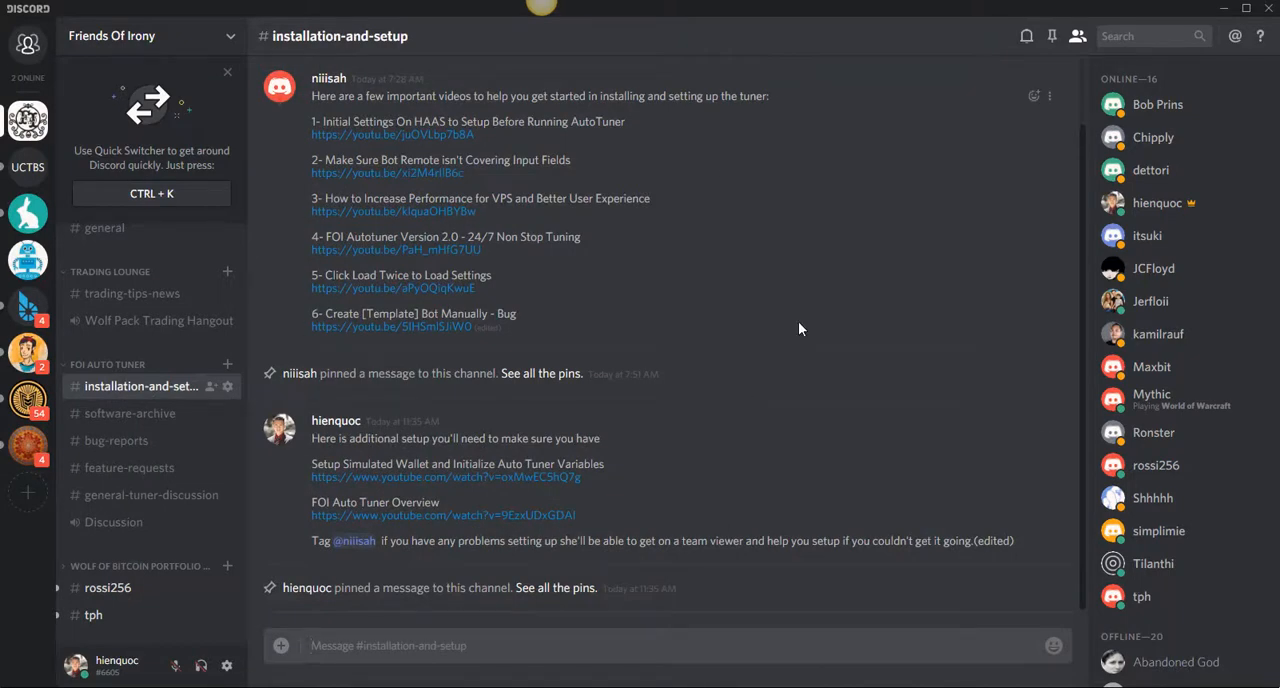
pyautogui.moveTo(650, 328)
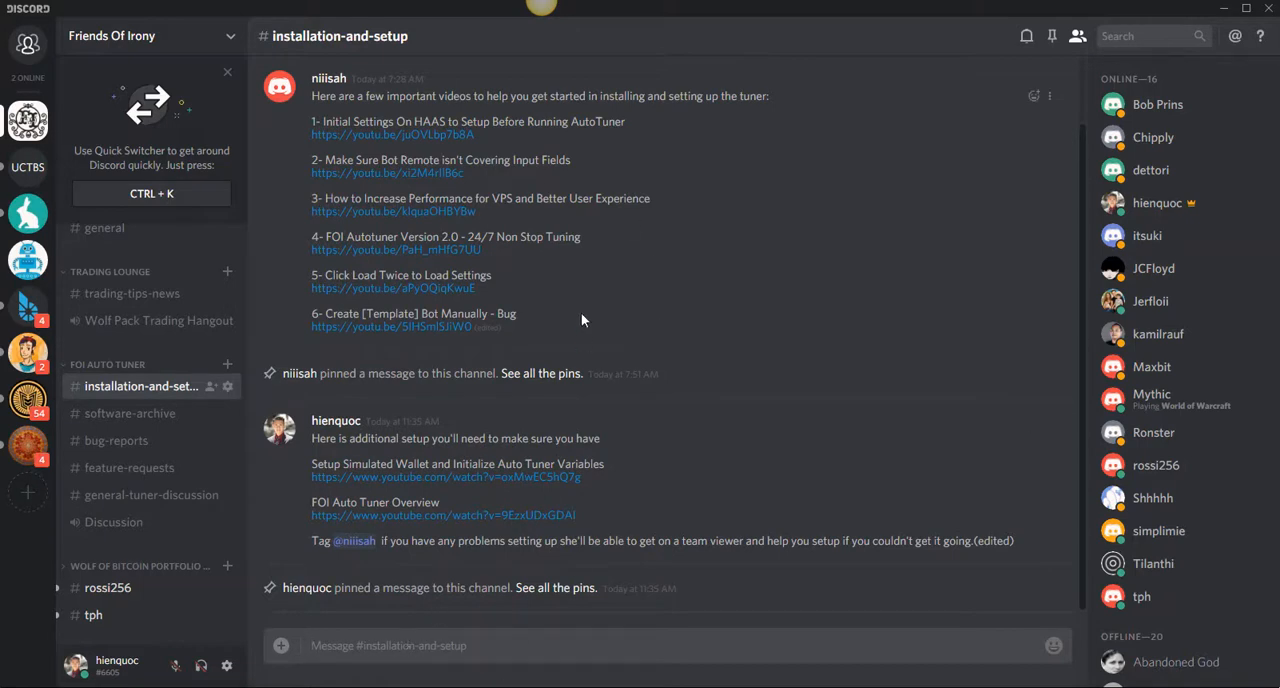
pyautogui.moveTo(130, 413)
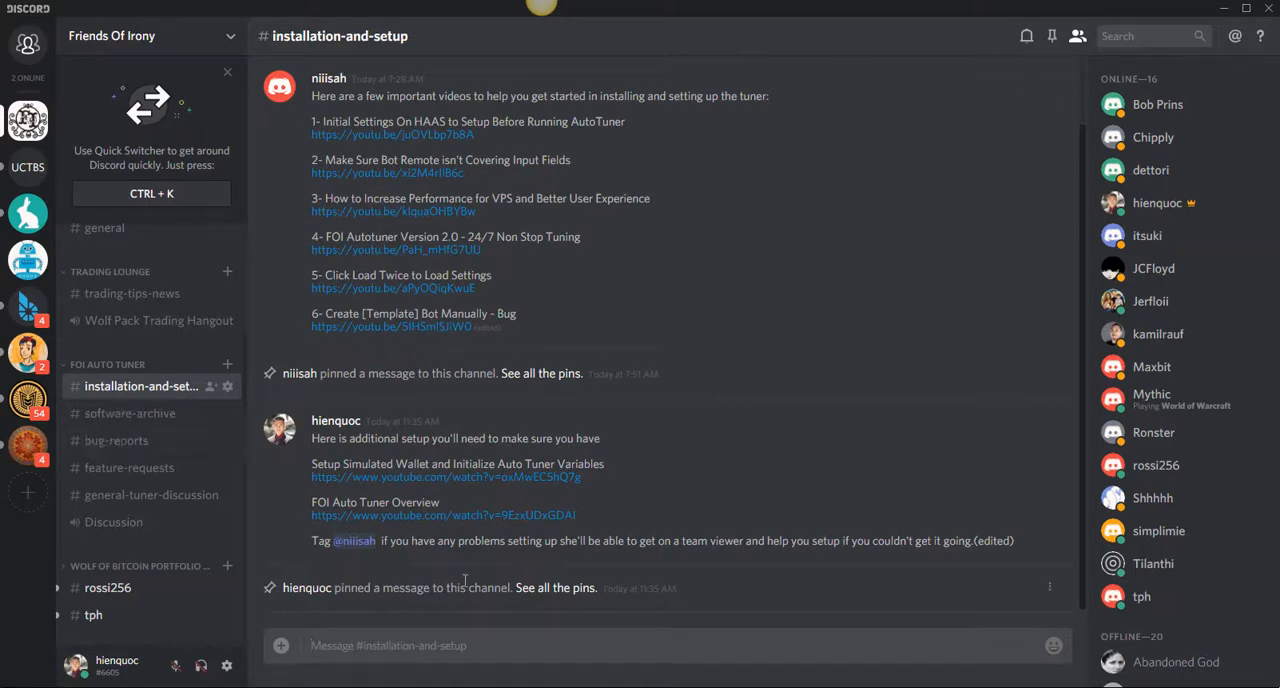
pyautogui.moveTo(350, 560)
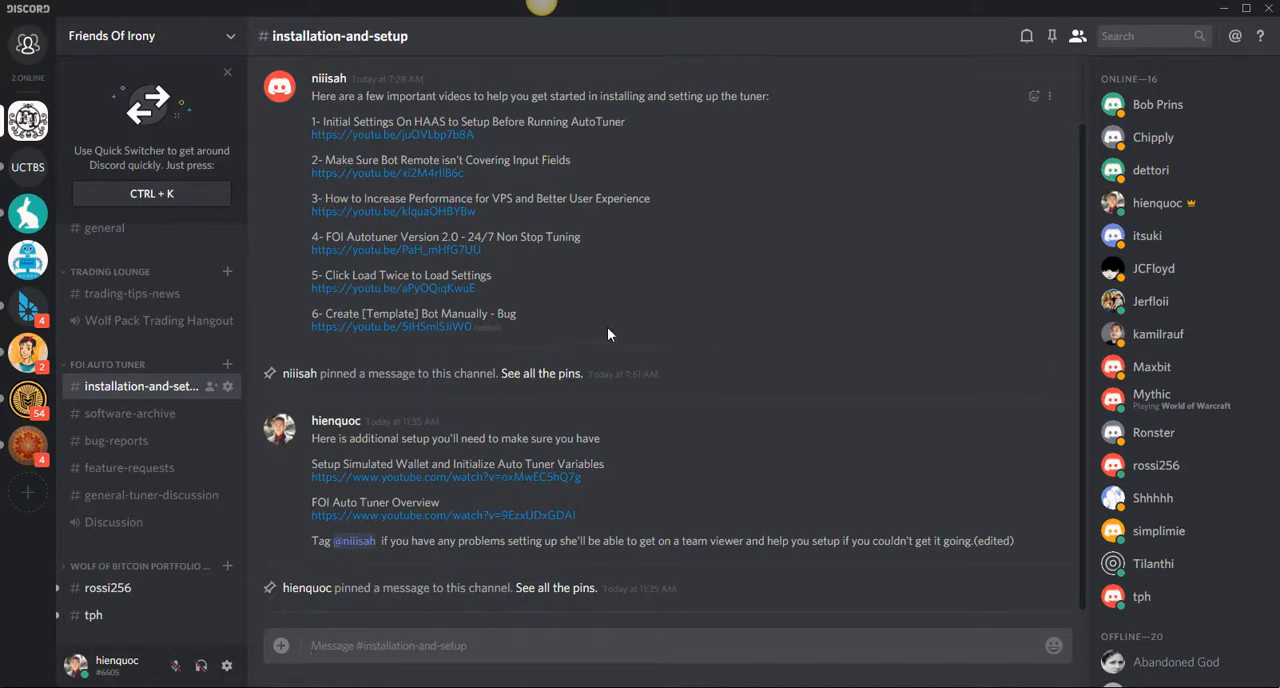
pyautogui.moveTo(735, 277)
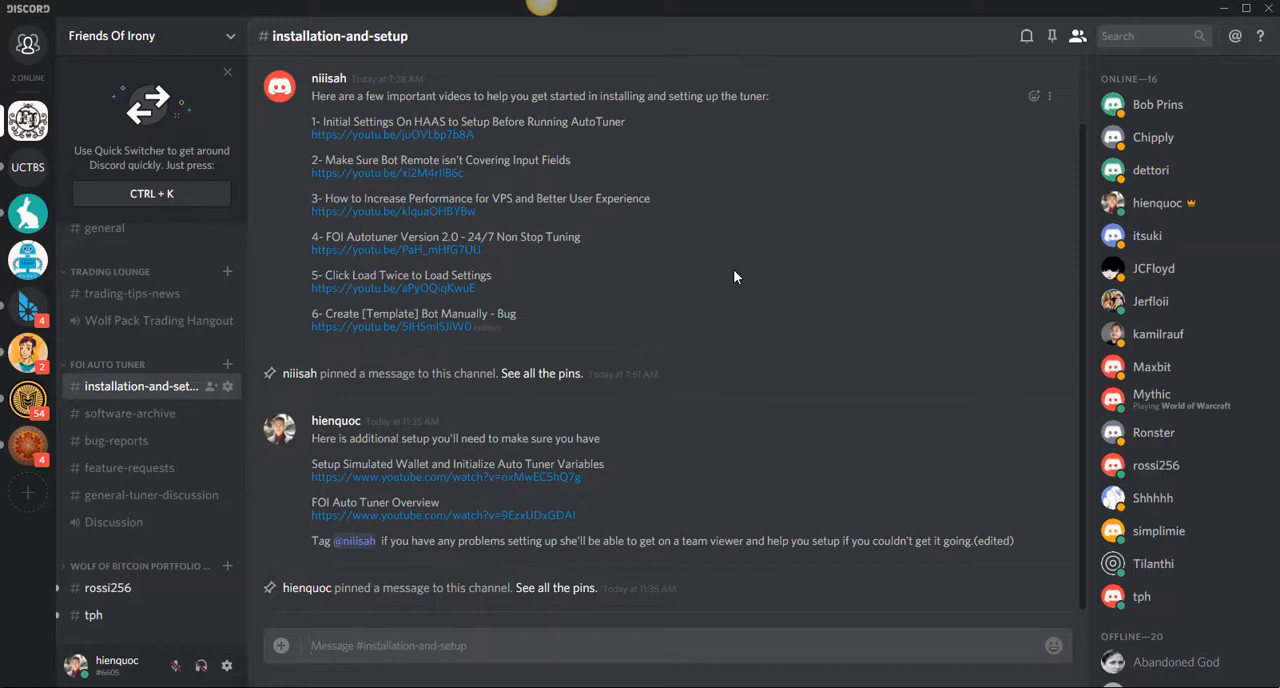
pyautogui.moveTo(510, 515)
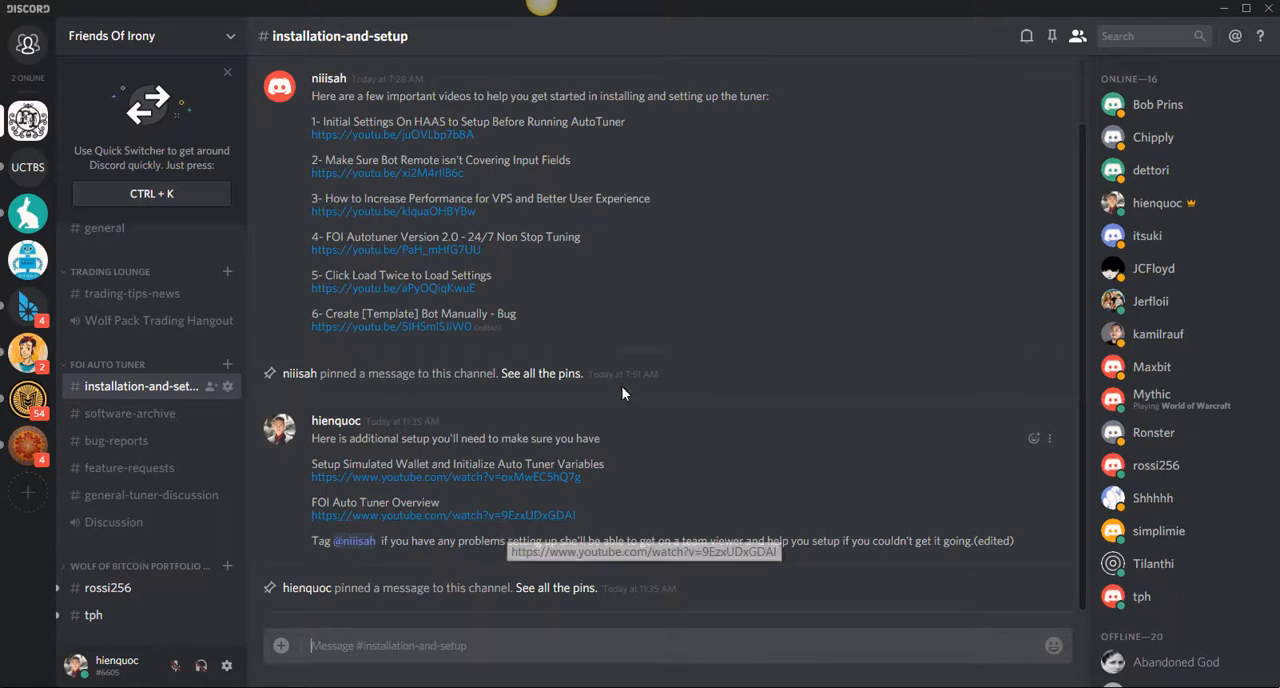
pyautogui.moveTo(662, 340)
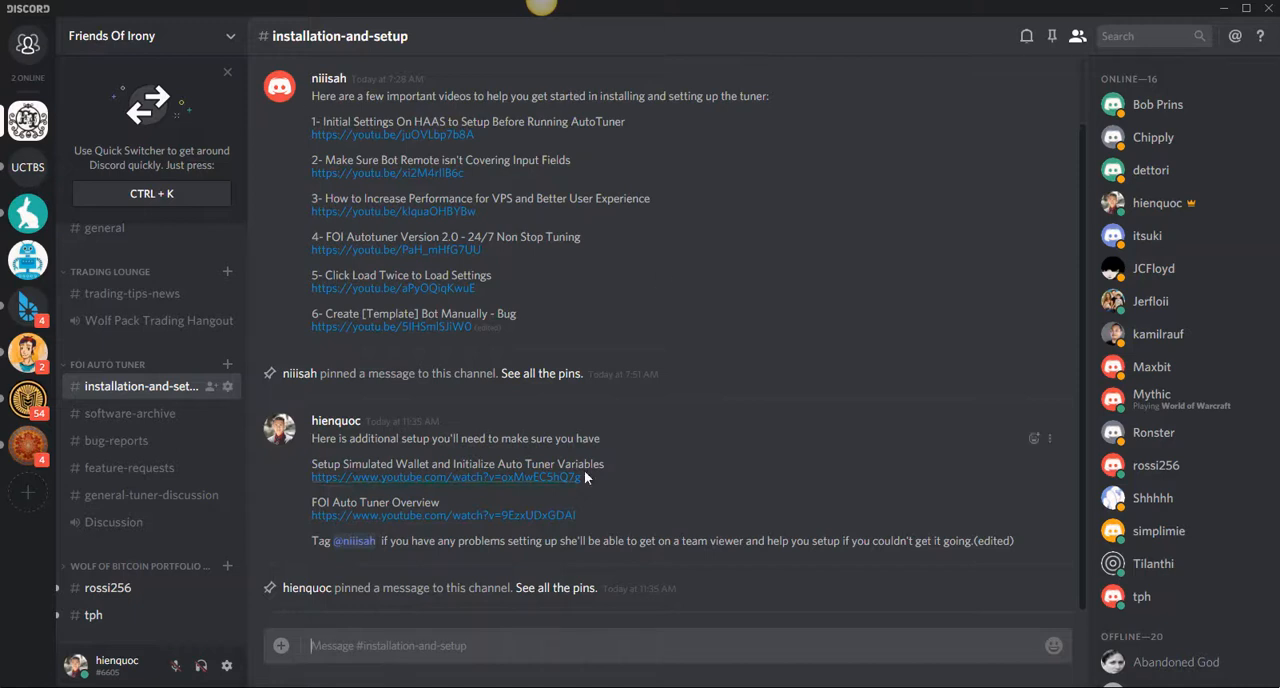
pyautogui.moveTo(728, 254)
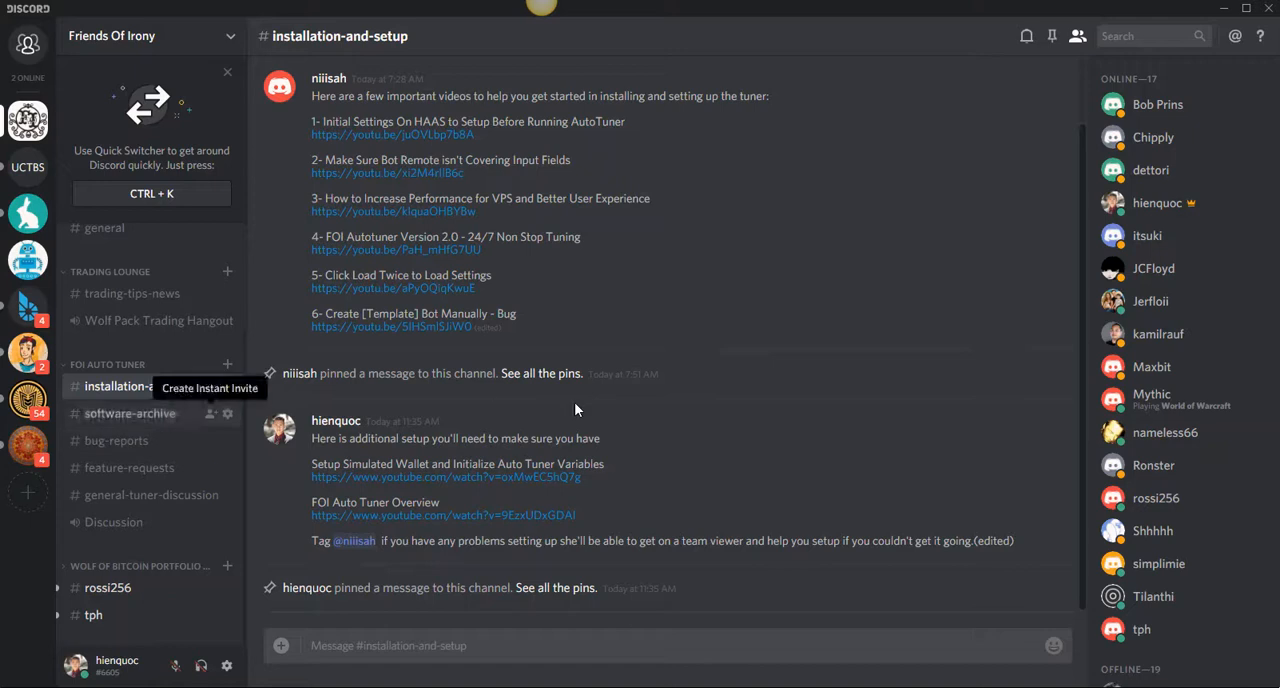
pyautogui.moveTo(673, 437)
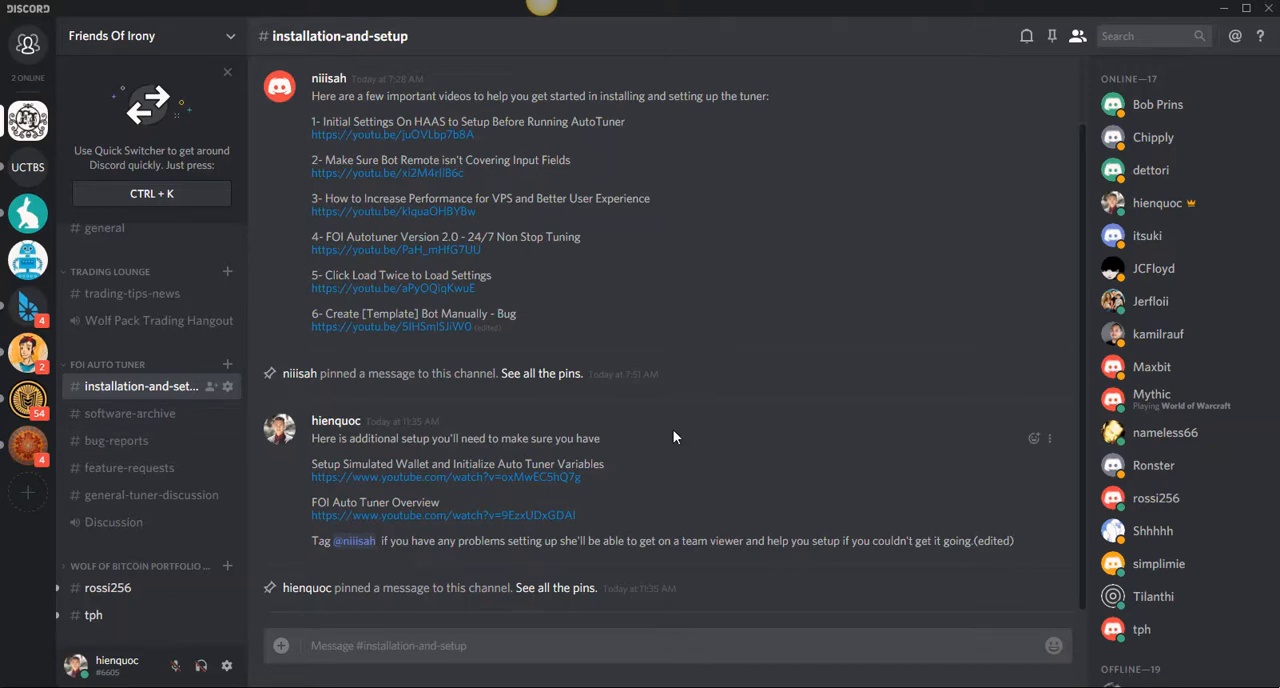
pyautogui.moveTo(210, 441)
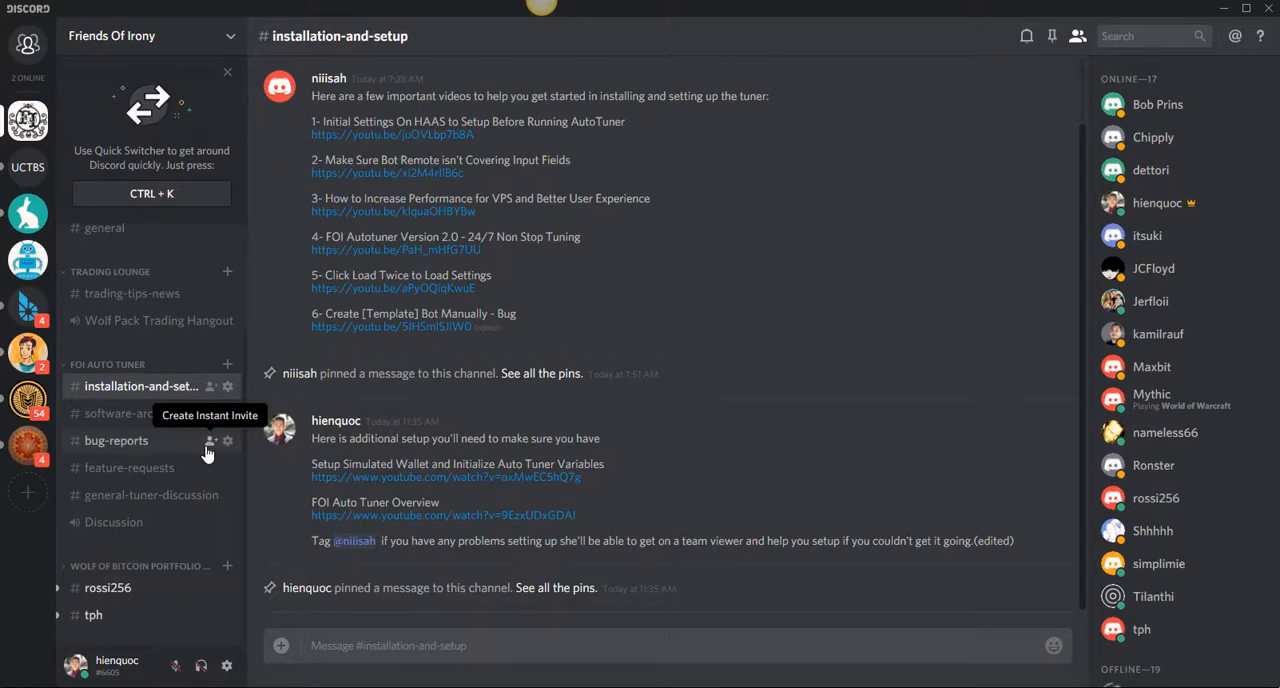
pyautogui.moveTo(683, 420)
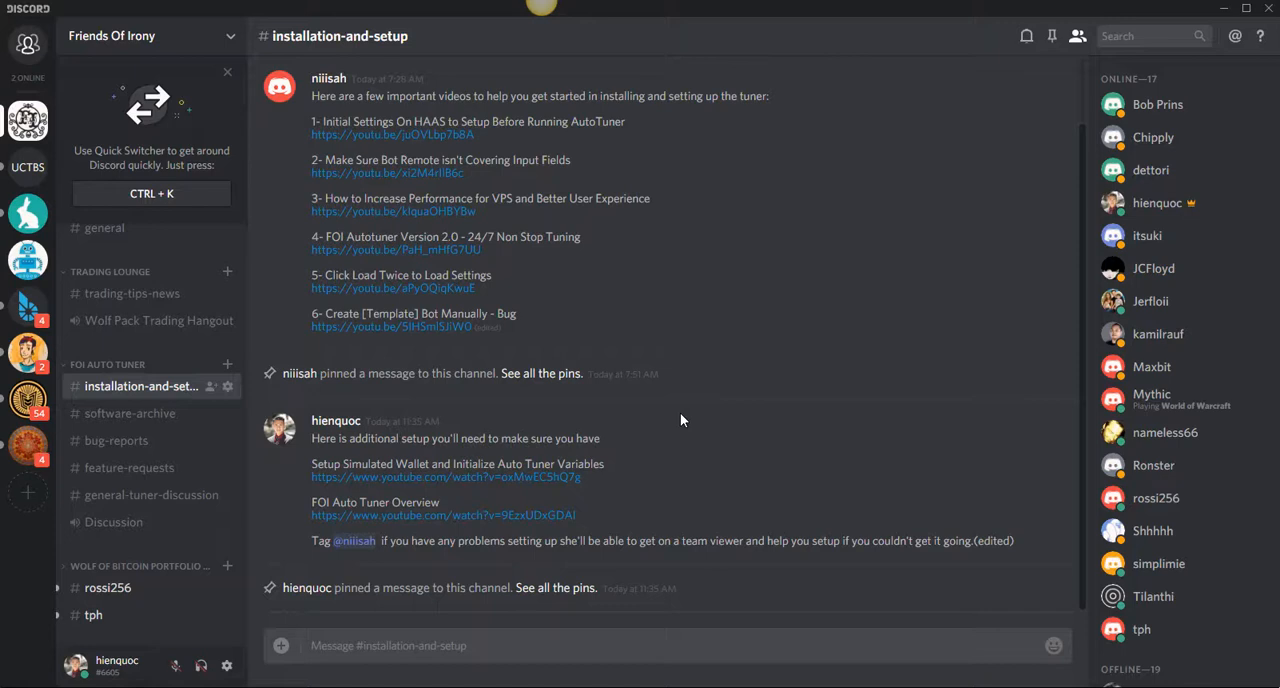
pyautogui.moveTo(679, 420)
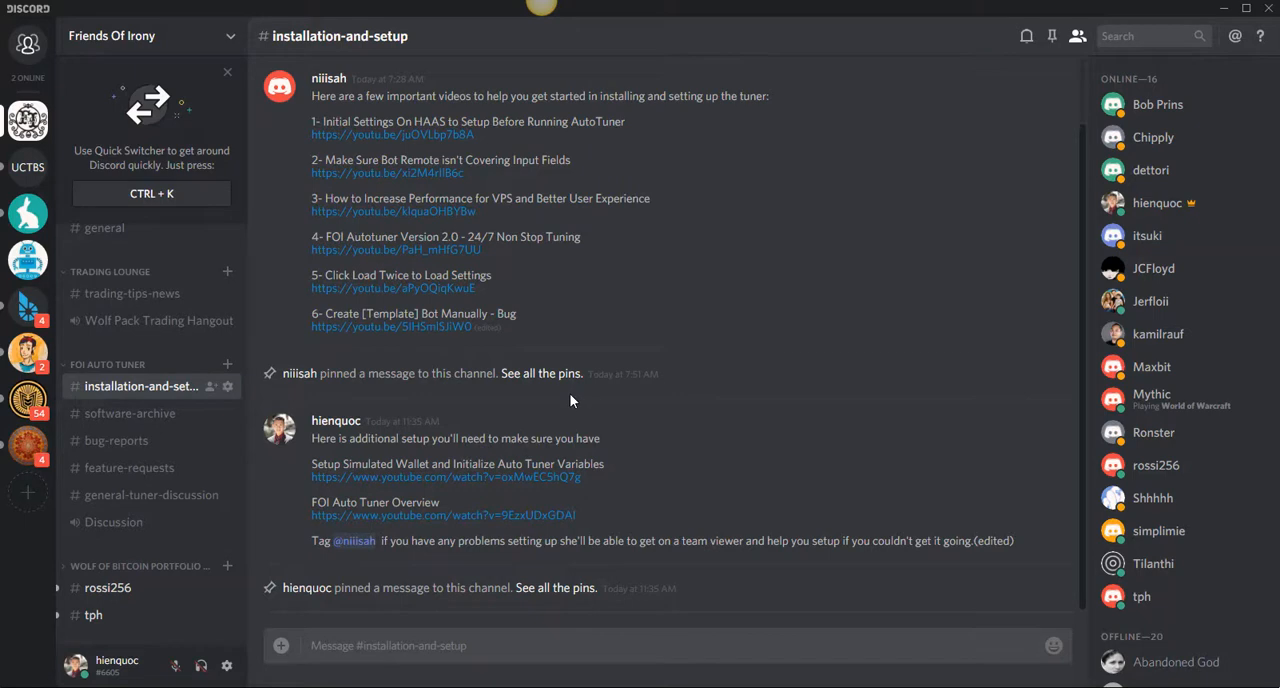
# Browse #feature-requests and #bug-reports, then open #general-tuner-discussion
pyautogui.click(129, 467)
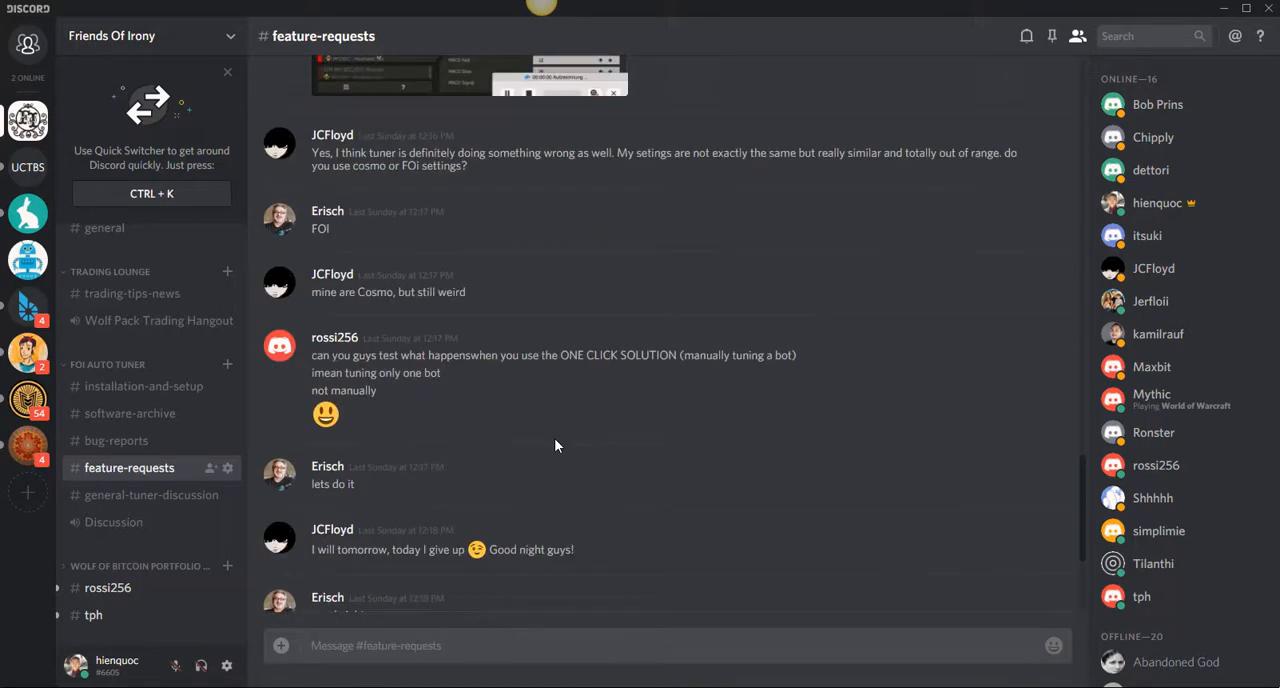
pyautogui.scroll(-3)
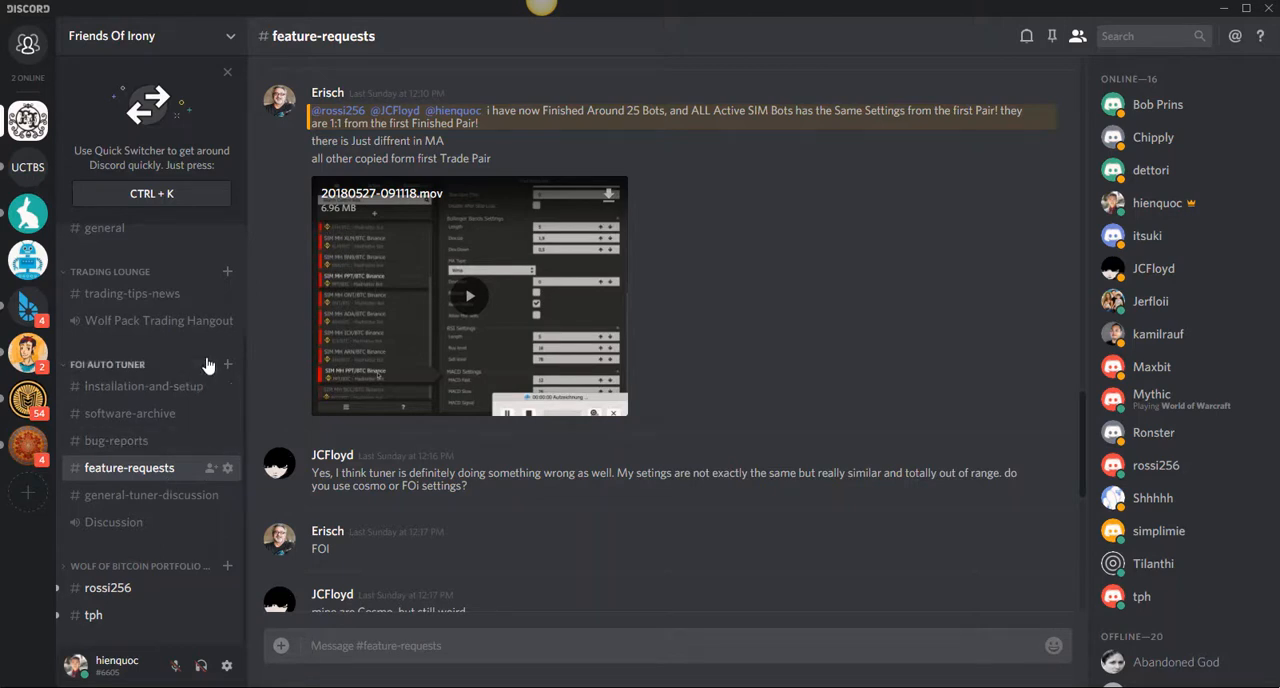
pyautogui.moveTo(150, 495)
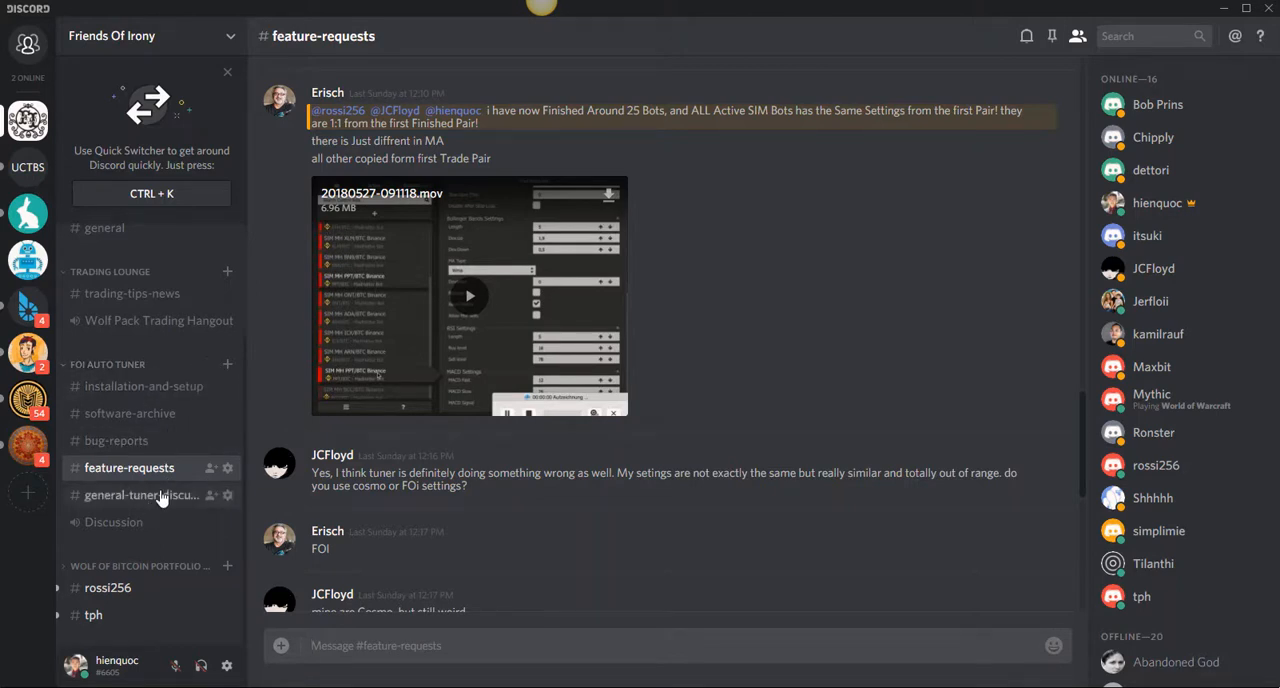
pyautogui.click(116, 440)
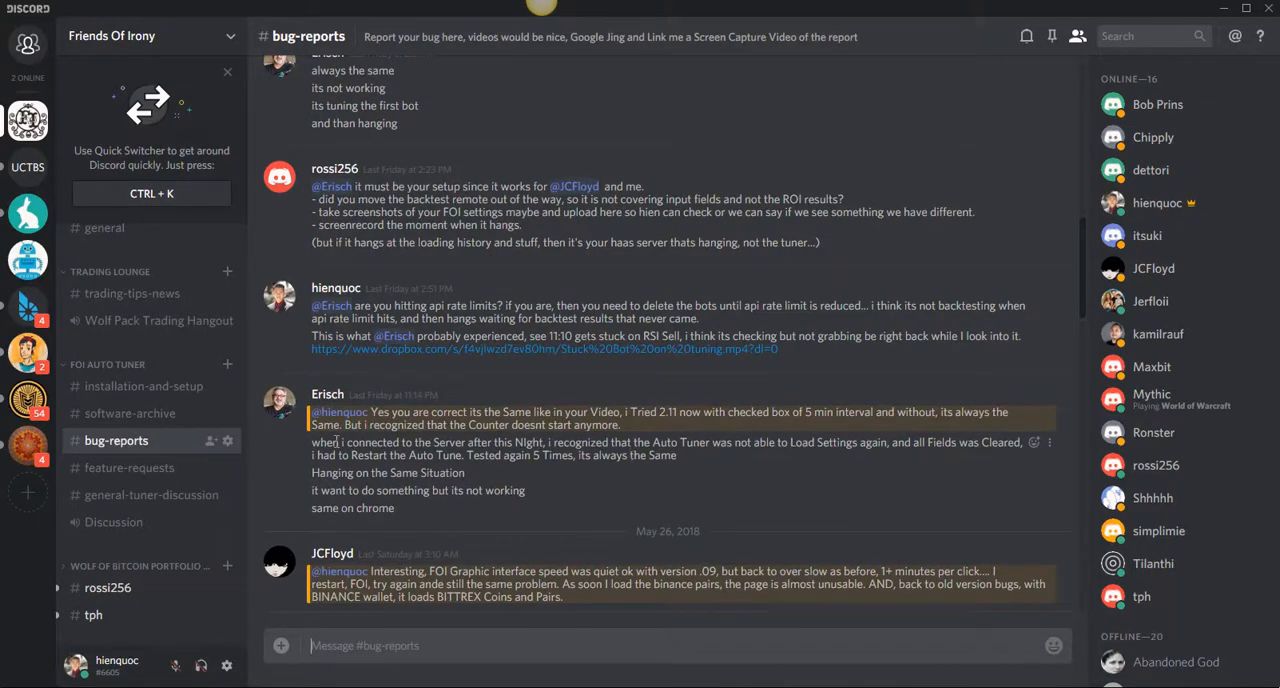
pyautogui.click(142, 495)
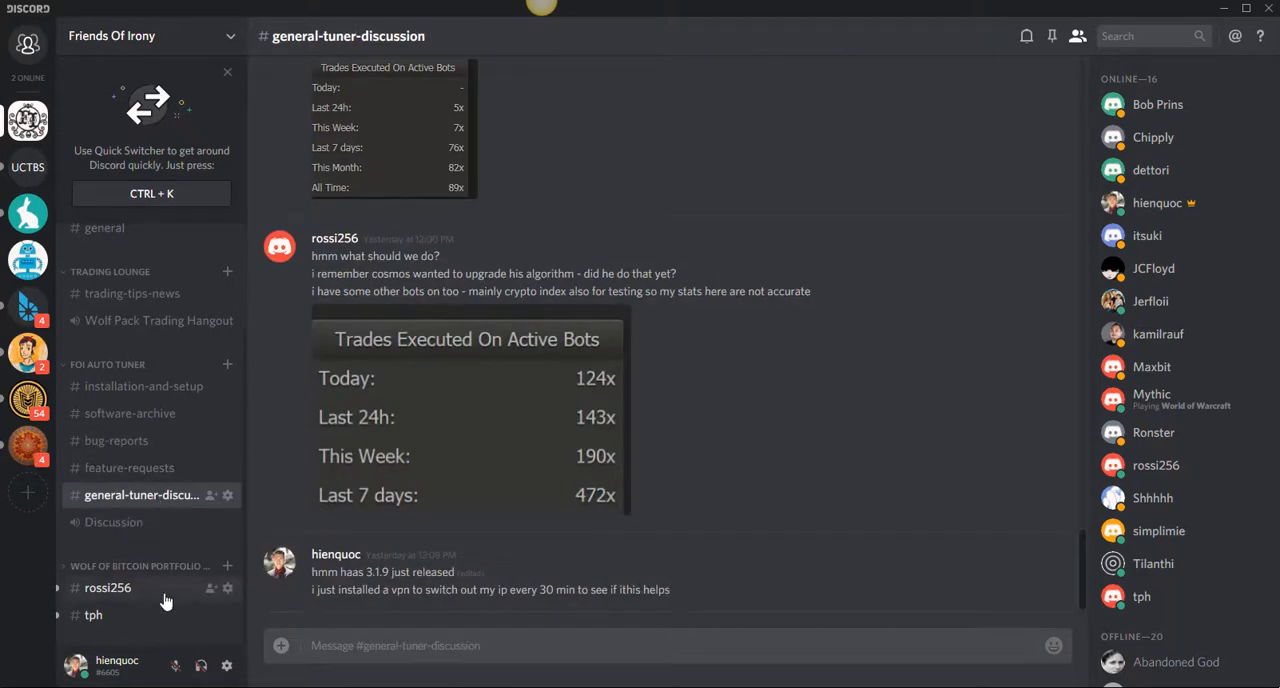
pyautogui.moveTo(168, 583)
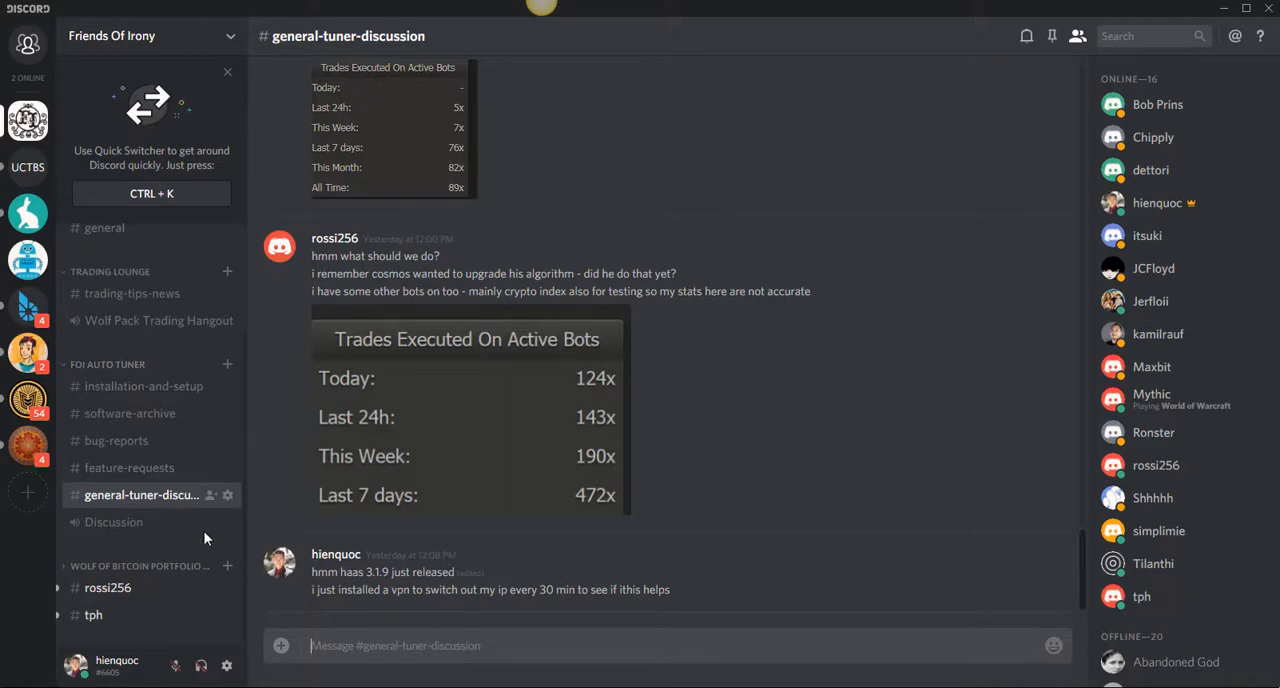
pyautogui.moveTo(187, 545)
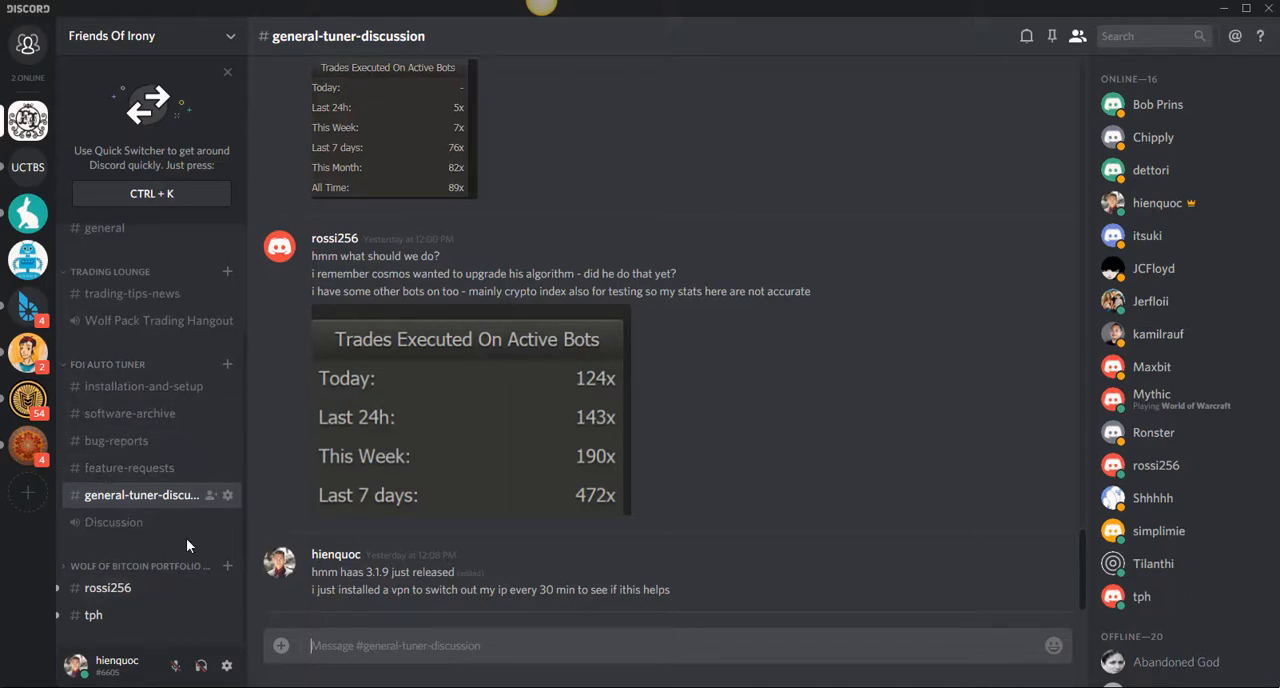
pyautogui.moveTo(140, 386)
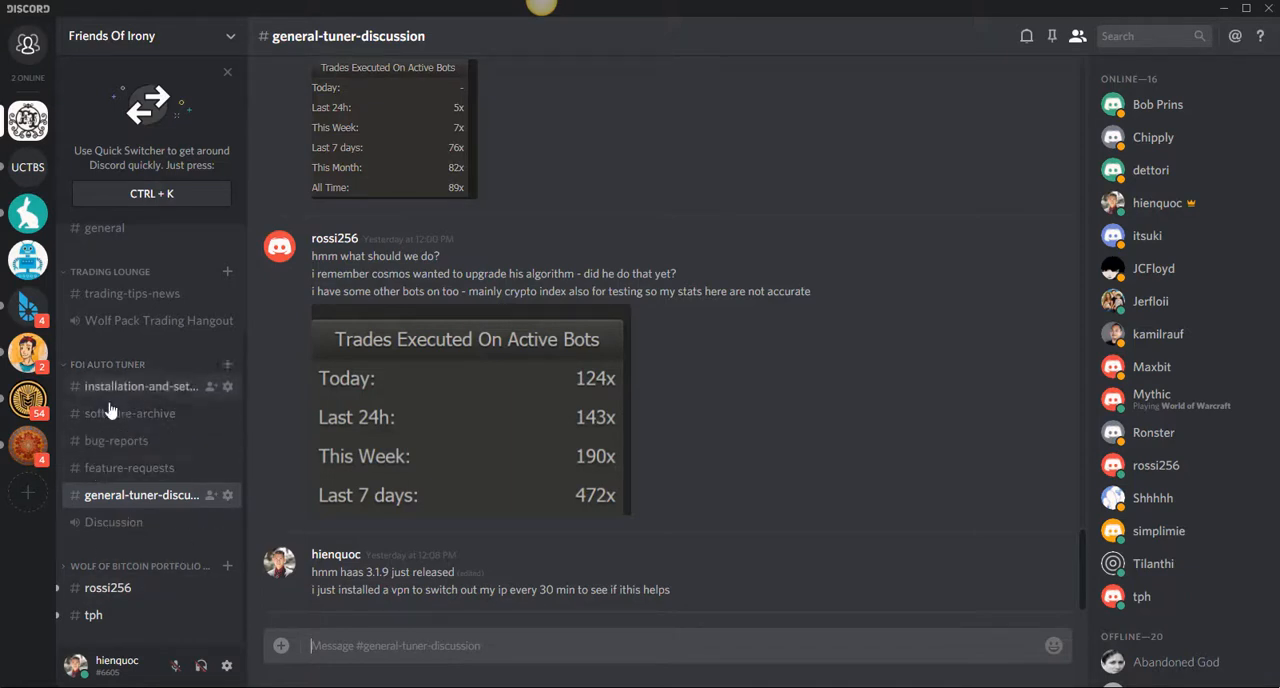
pyautogui.moveTo(145, 477)
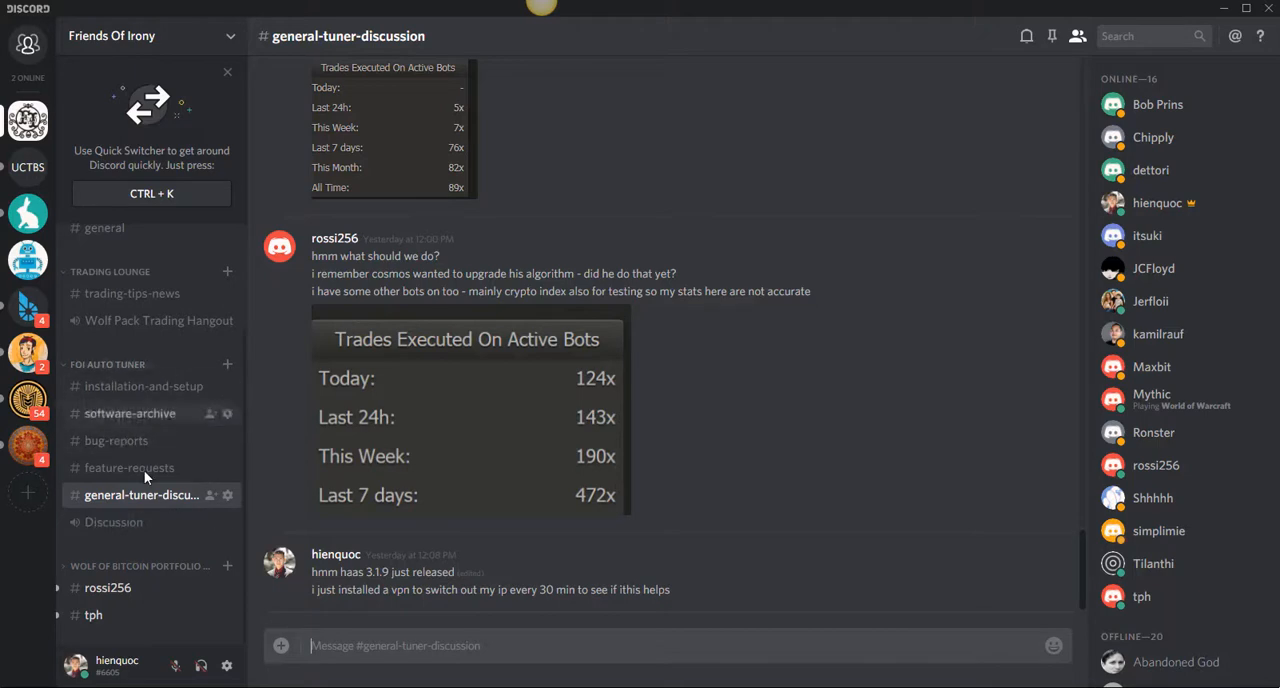
pyautogui.moveTo(129, 467)
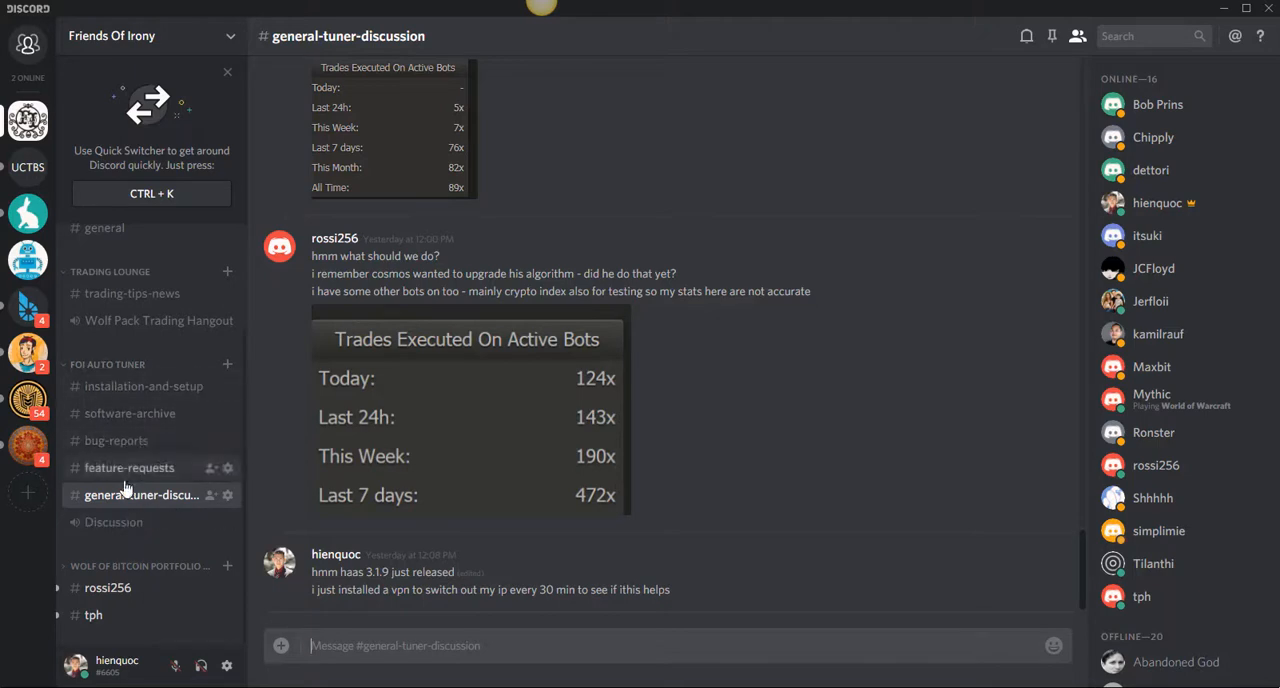
pyautogui.moveTo(113, 522)
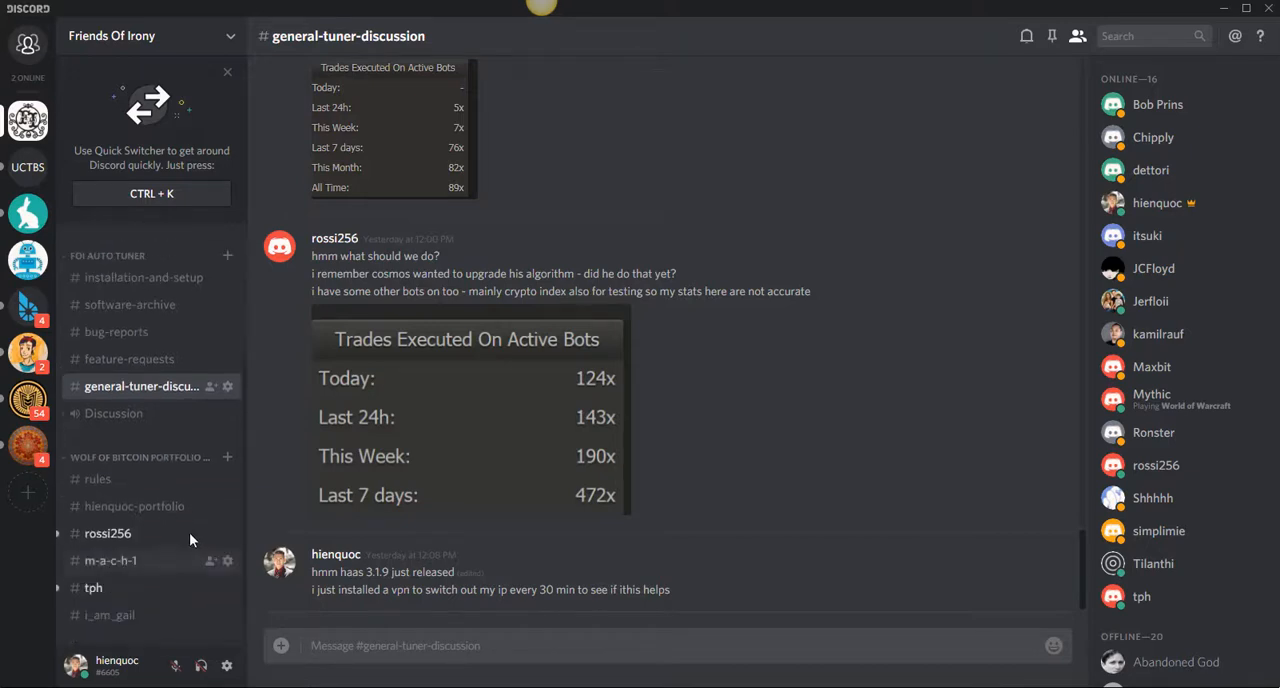
pyautogui.click(134, 506)
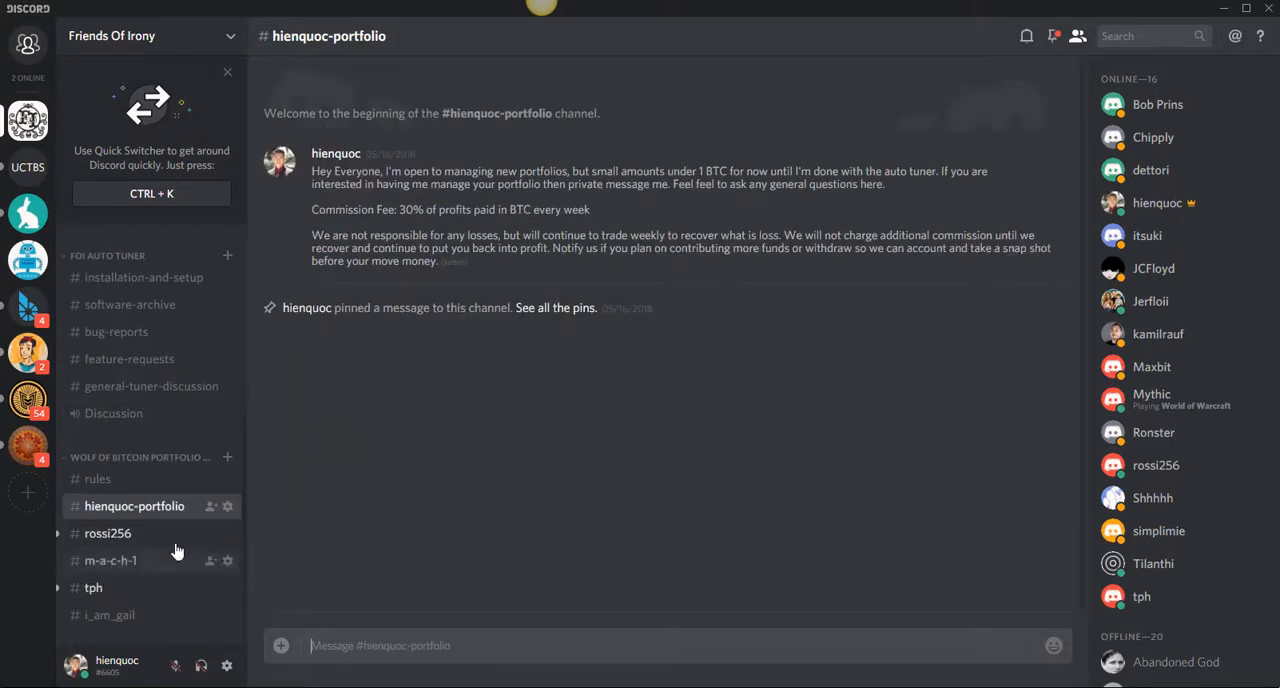
pyautogui.click(107, 533)
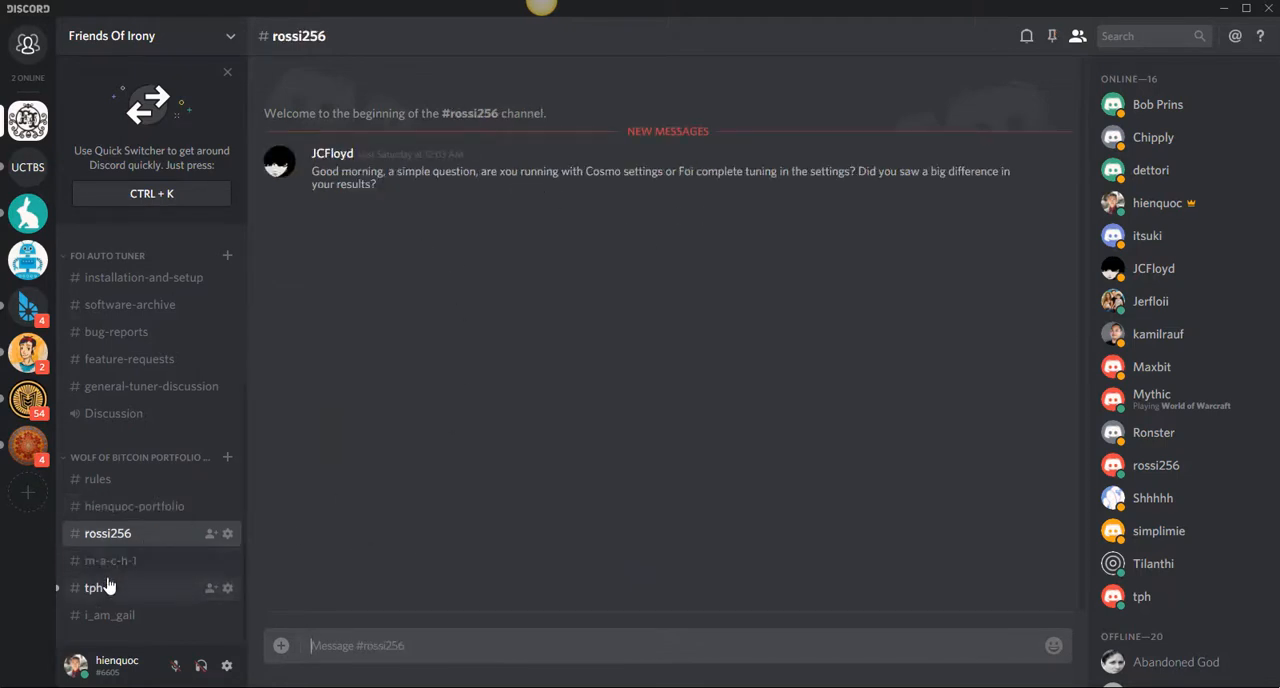
pyautogui.click(93, 587)
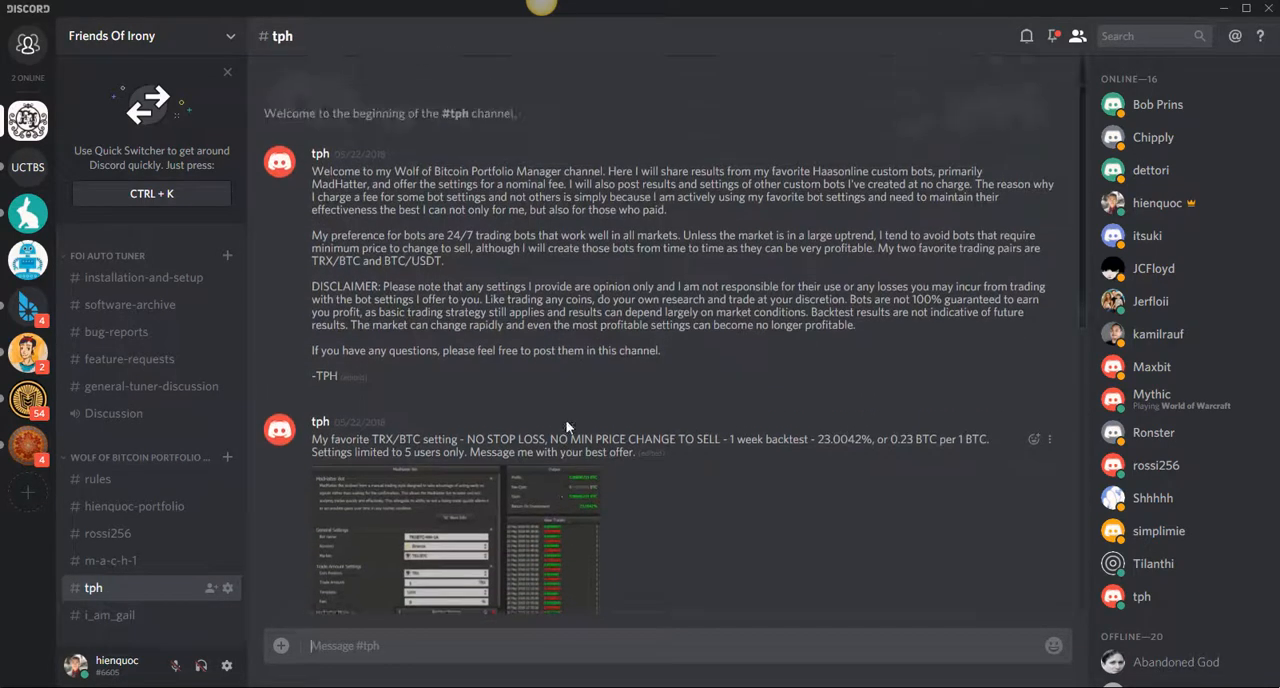
pyautogui.scroll(-3)
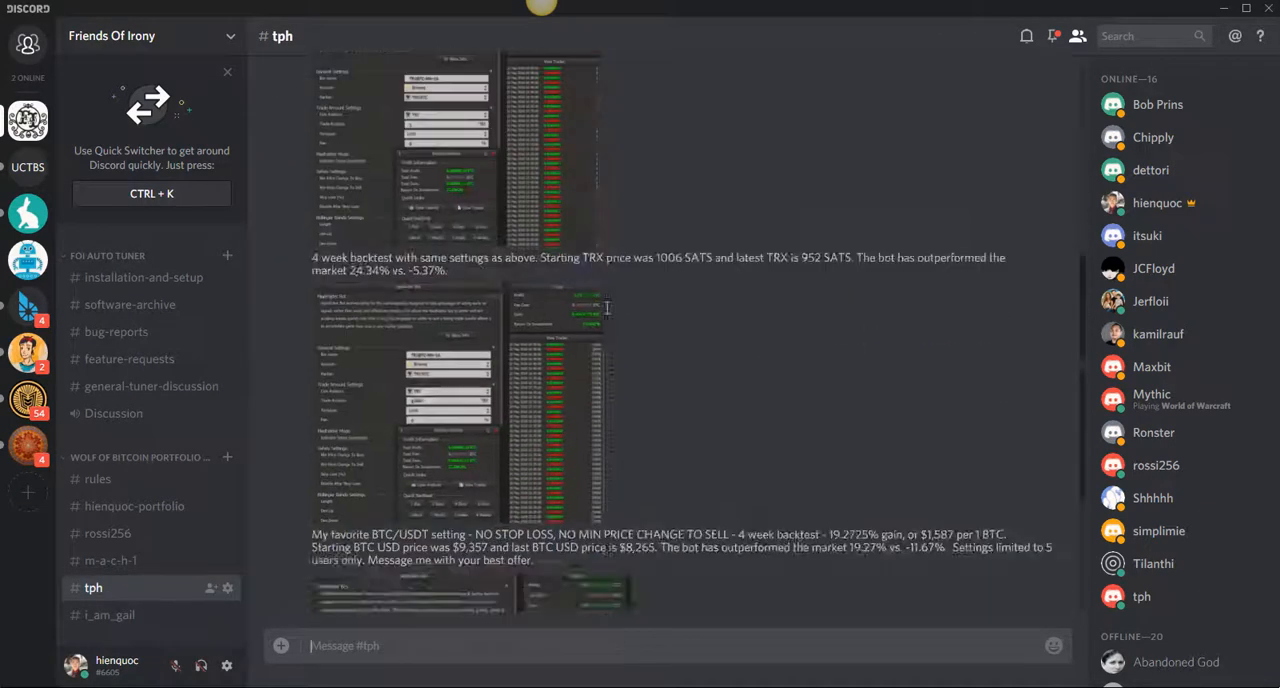
pyautogui.scroll(-3)
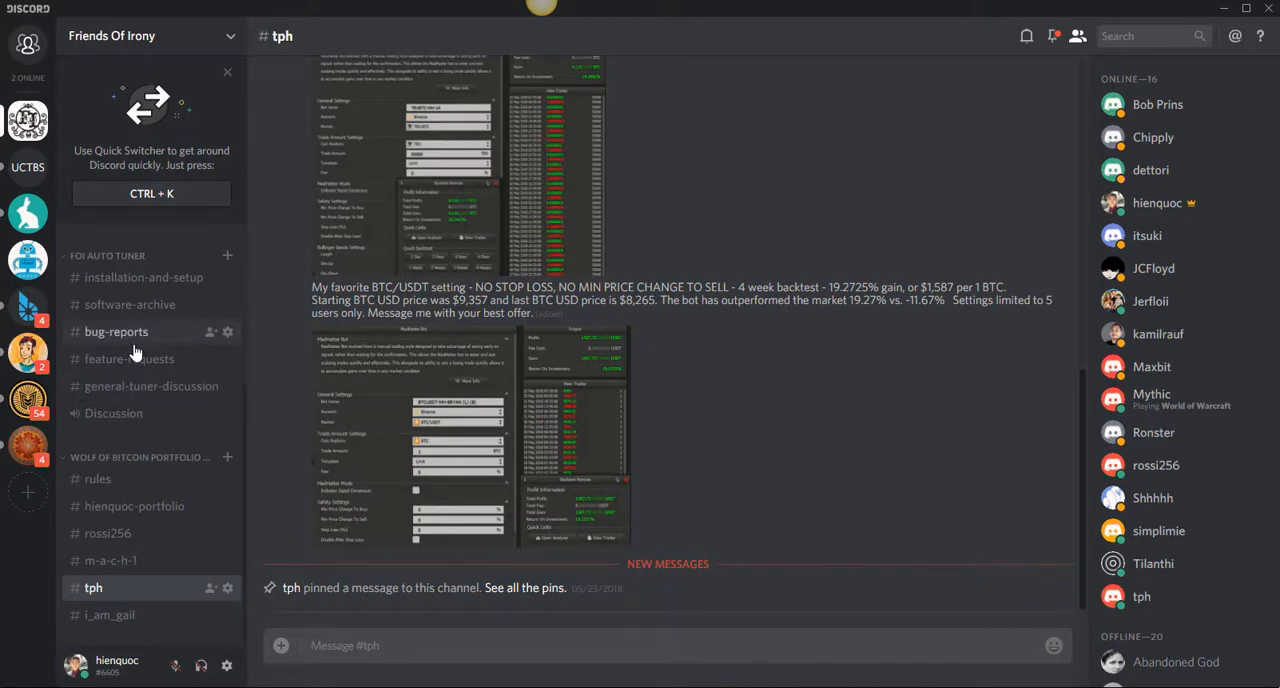
pyautogui.moveTo(150, 575)
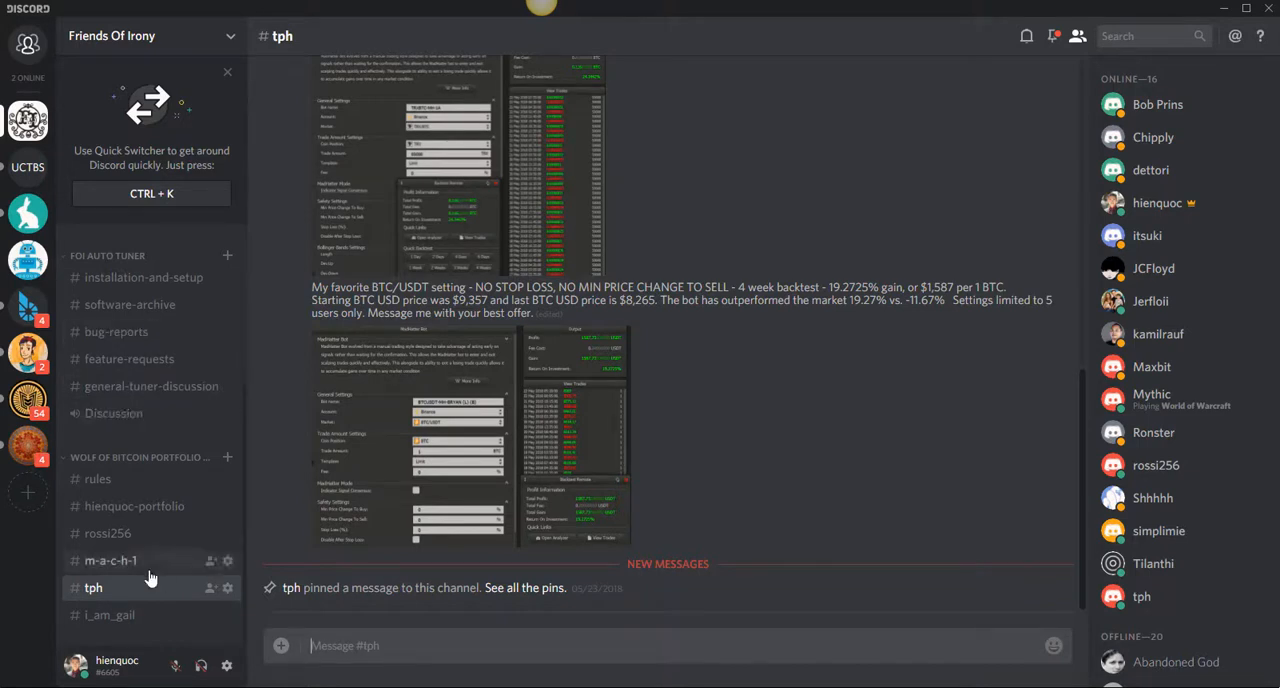
pyautogui.click(109, 615)
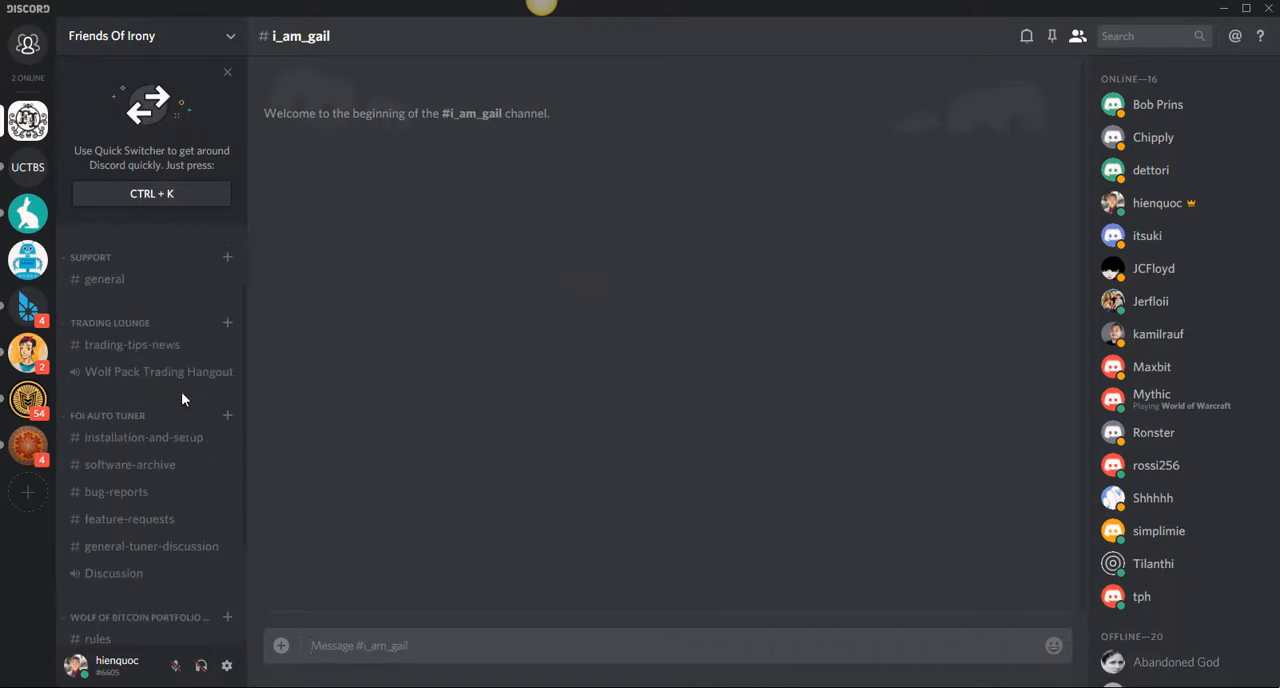
pyautogui.moveTo(105, 279)
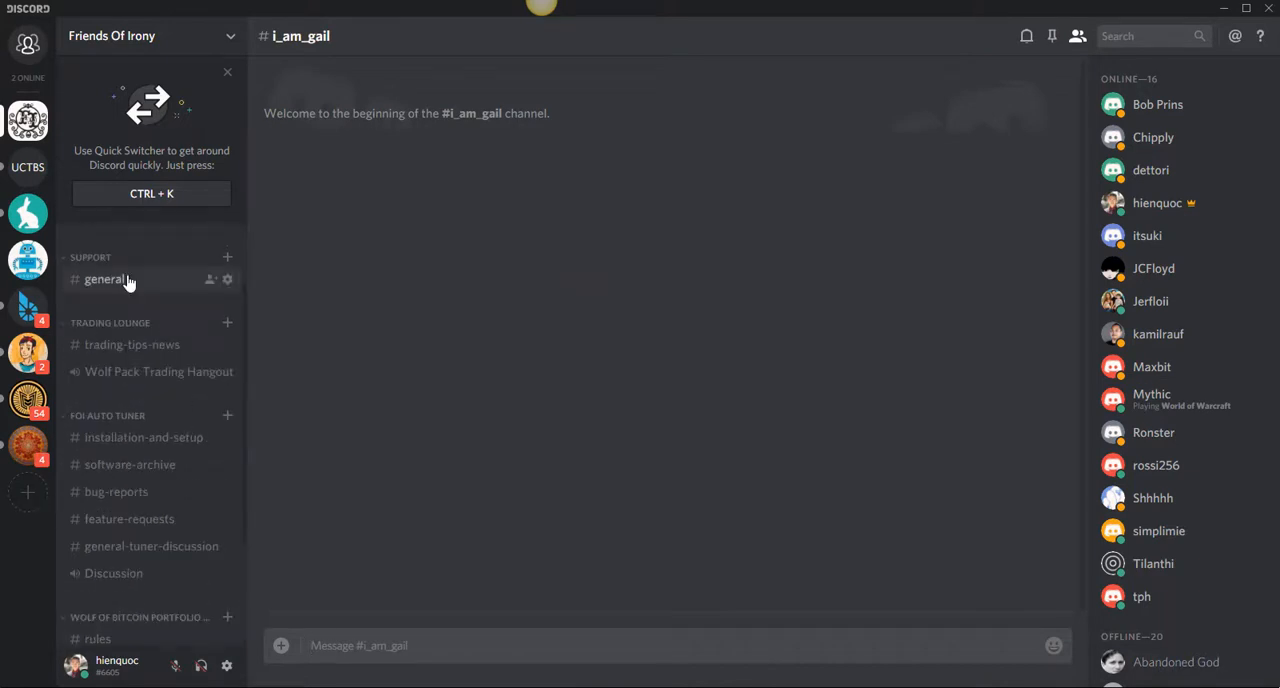
# Search emojis for 'thumg' in #bug-reports, then abandon it for #feature-requests
pyautogui.click(105, 279)
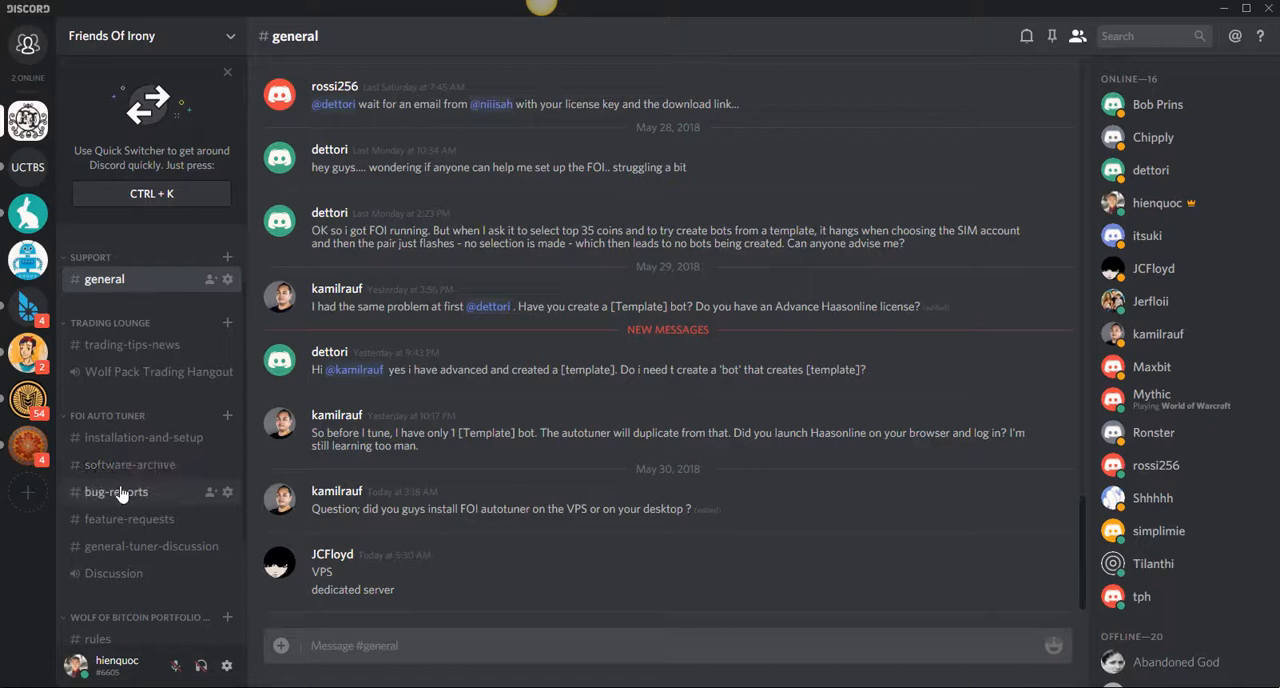
pyautogui.click(116, 491)
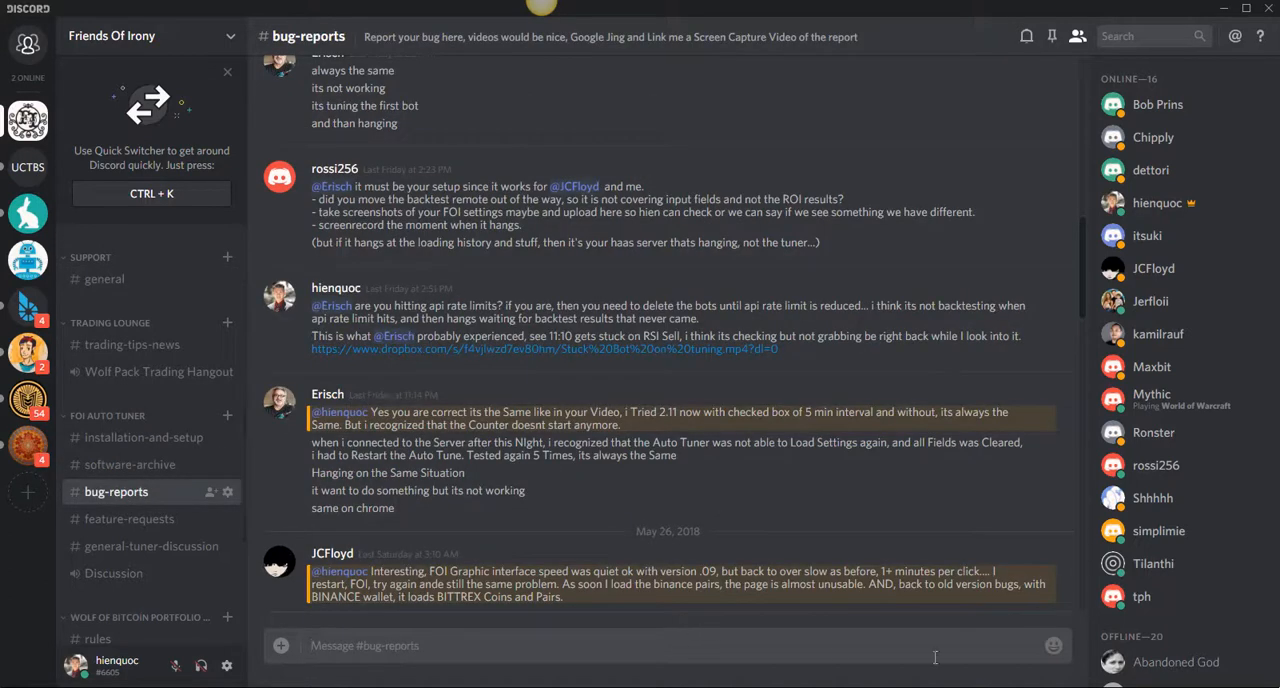
pyautogui.click(1053, 645)
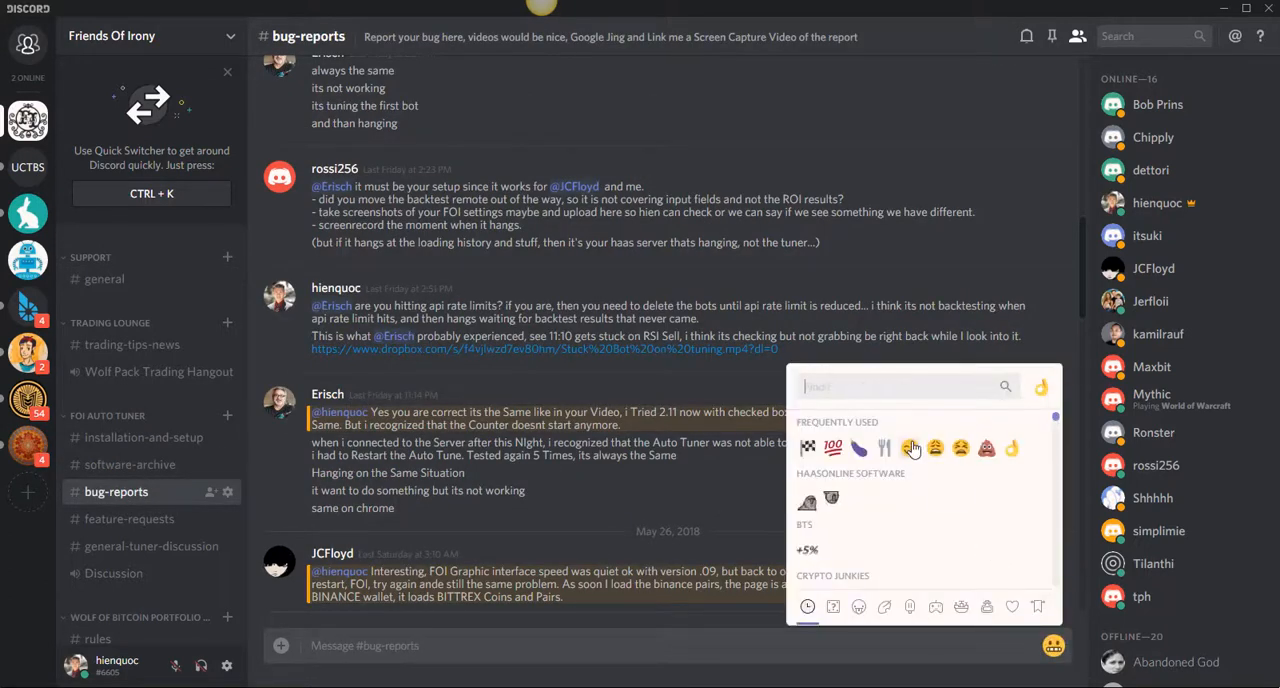
pyautogui.moveTo(875, 455)
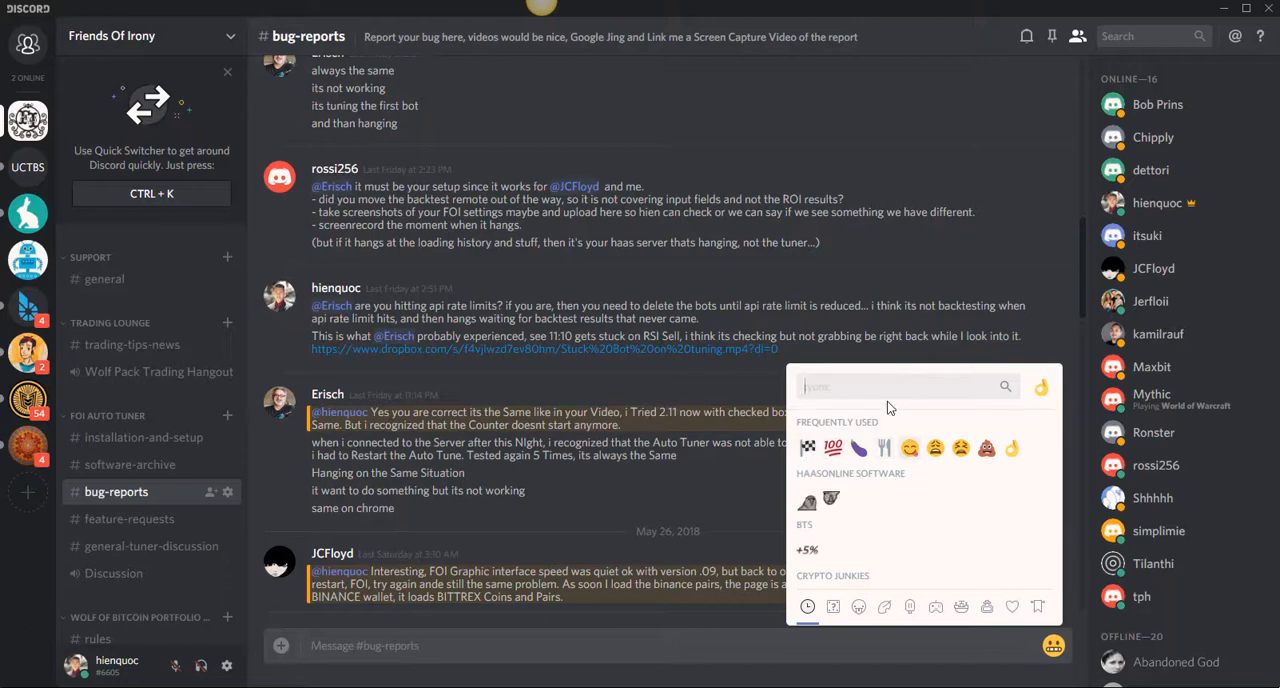
pyautogui.write('thumg')
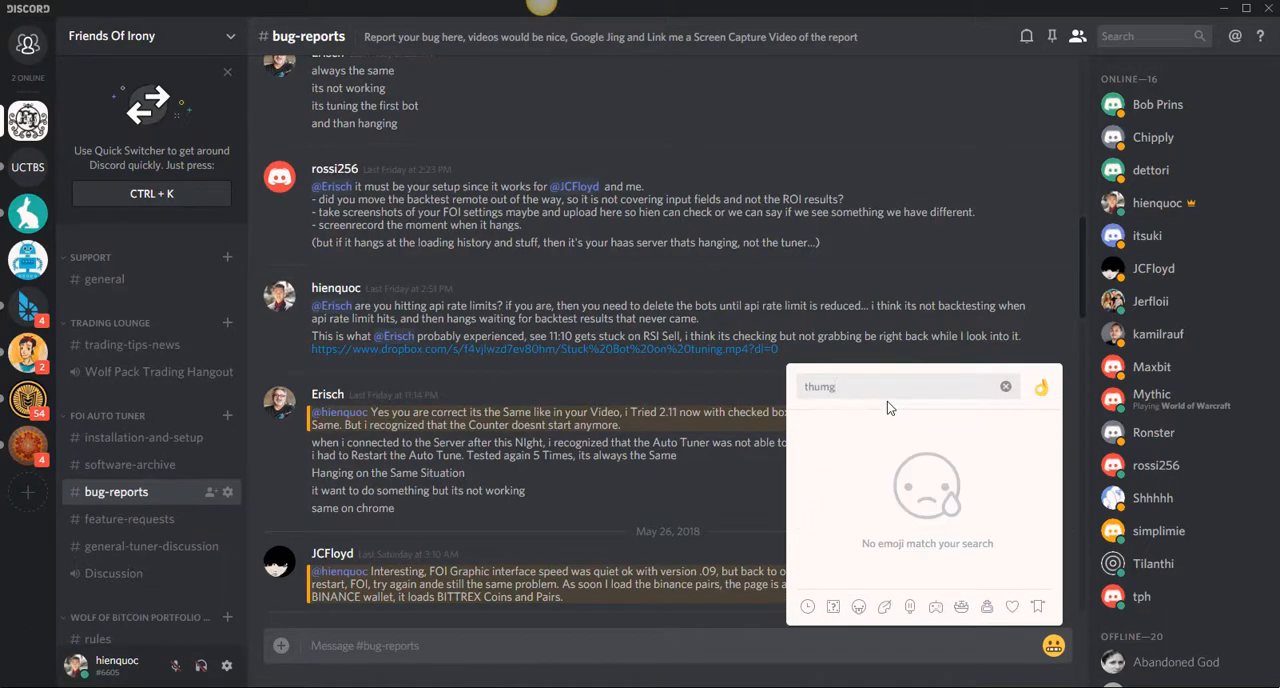
pyautogui.press('backspace')
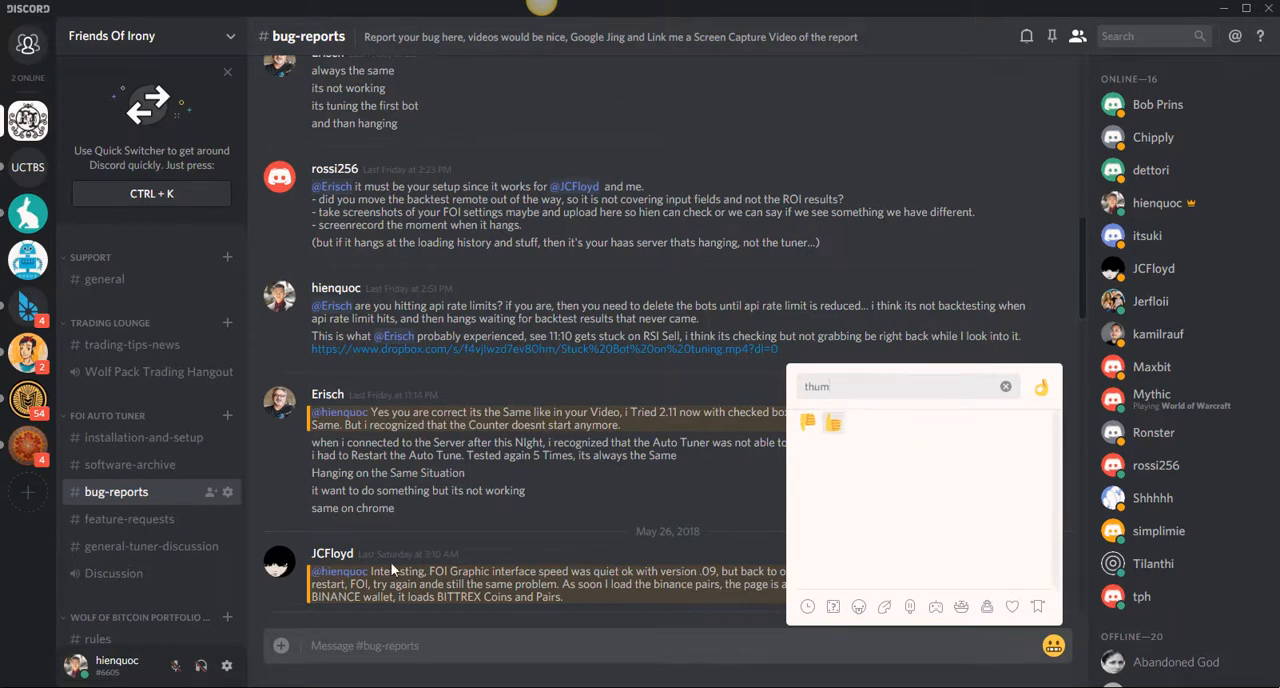
pyautogui.click(129, 519)
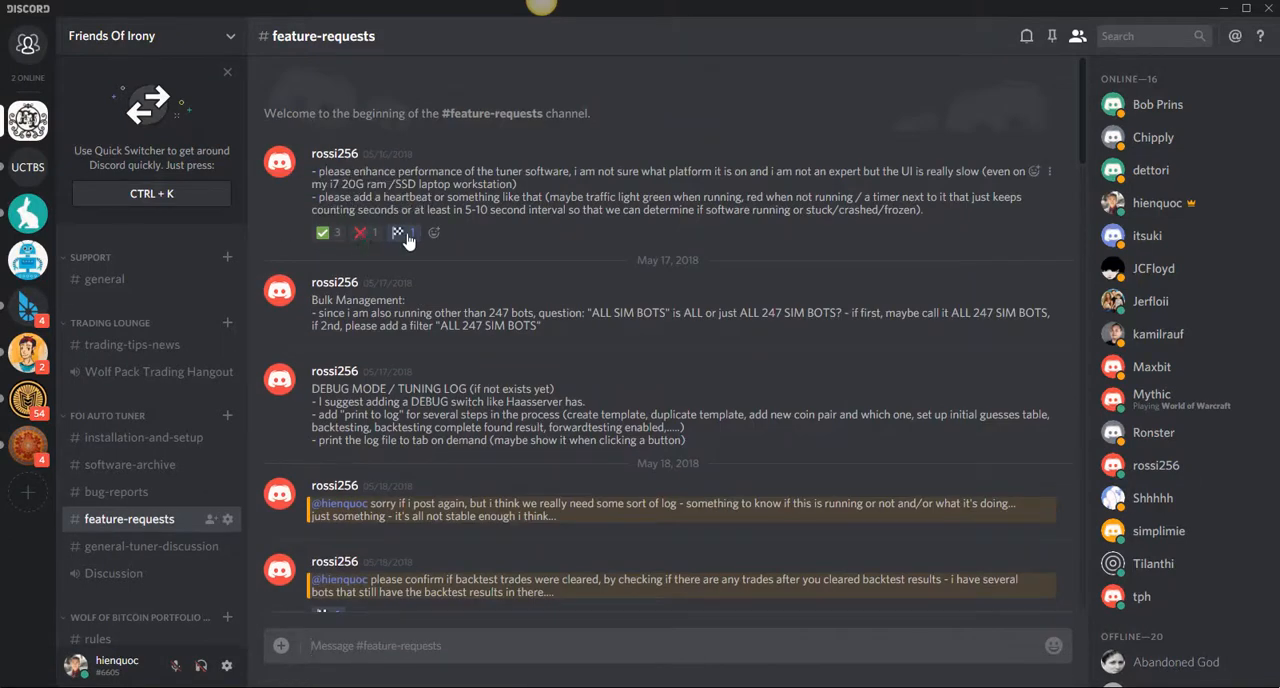
pyautogui.moveTo(399, 232)
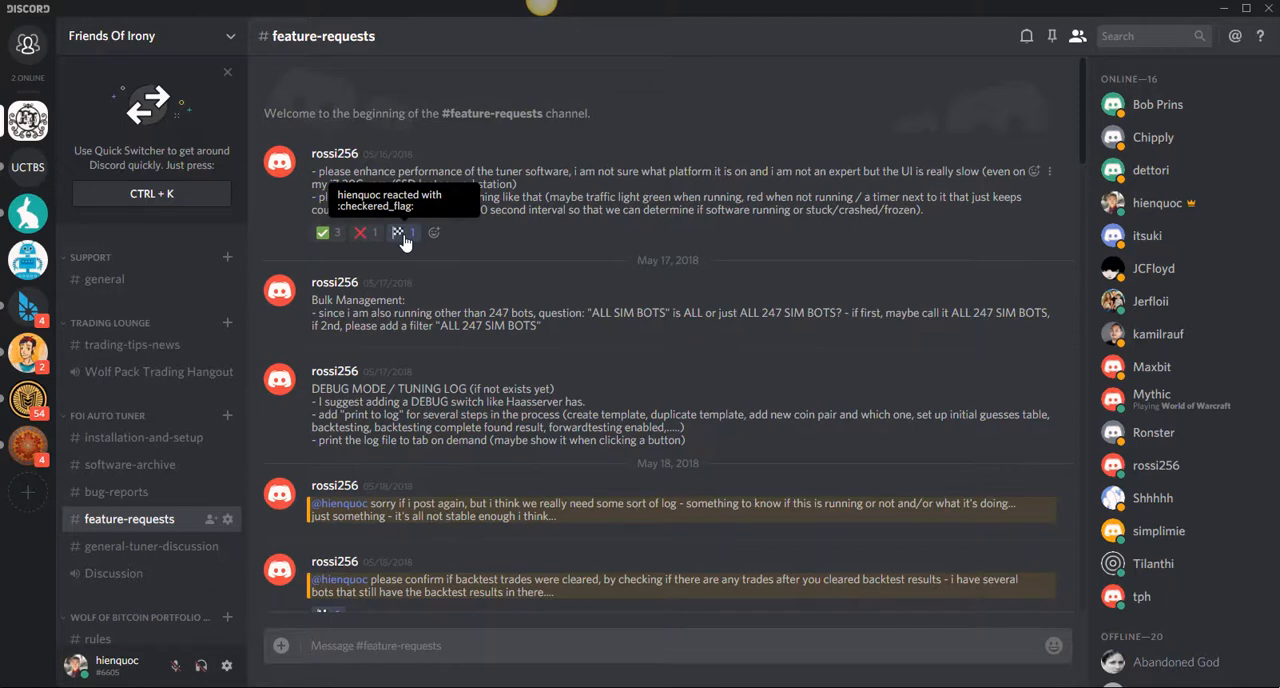
pyautogui.scroll(-3)
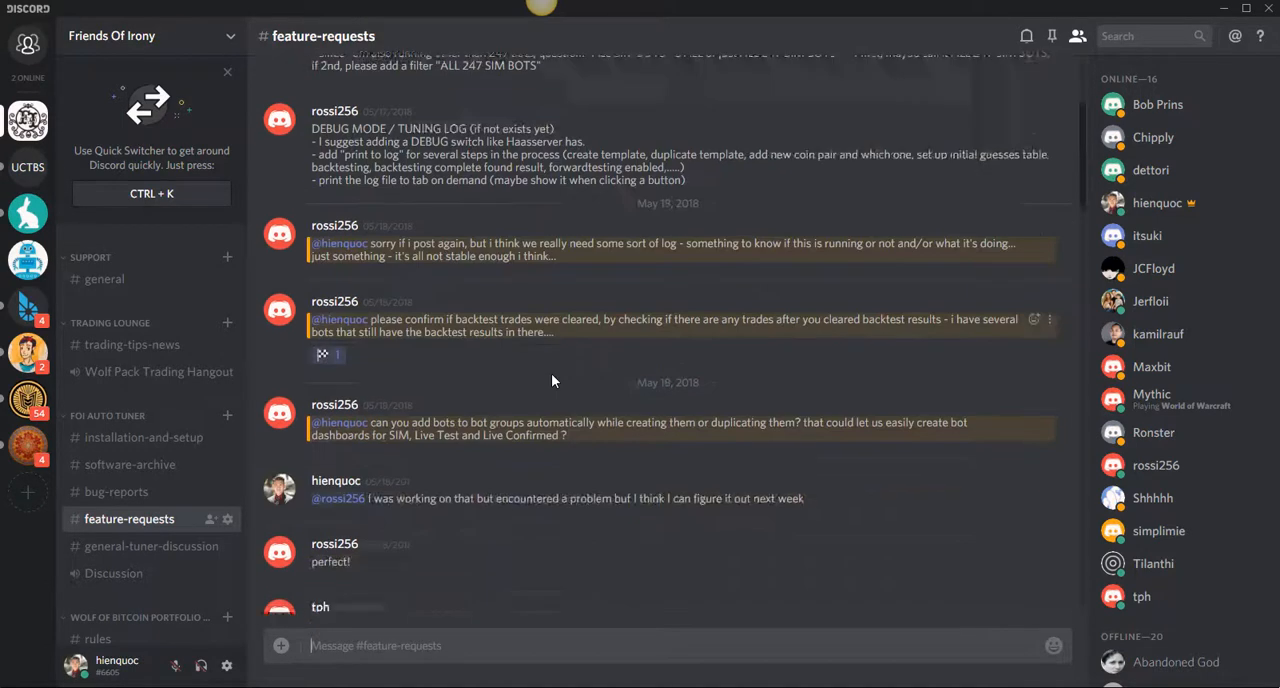
pyautogui.scroll(-3)
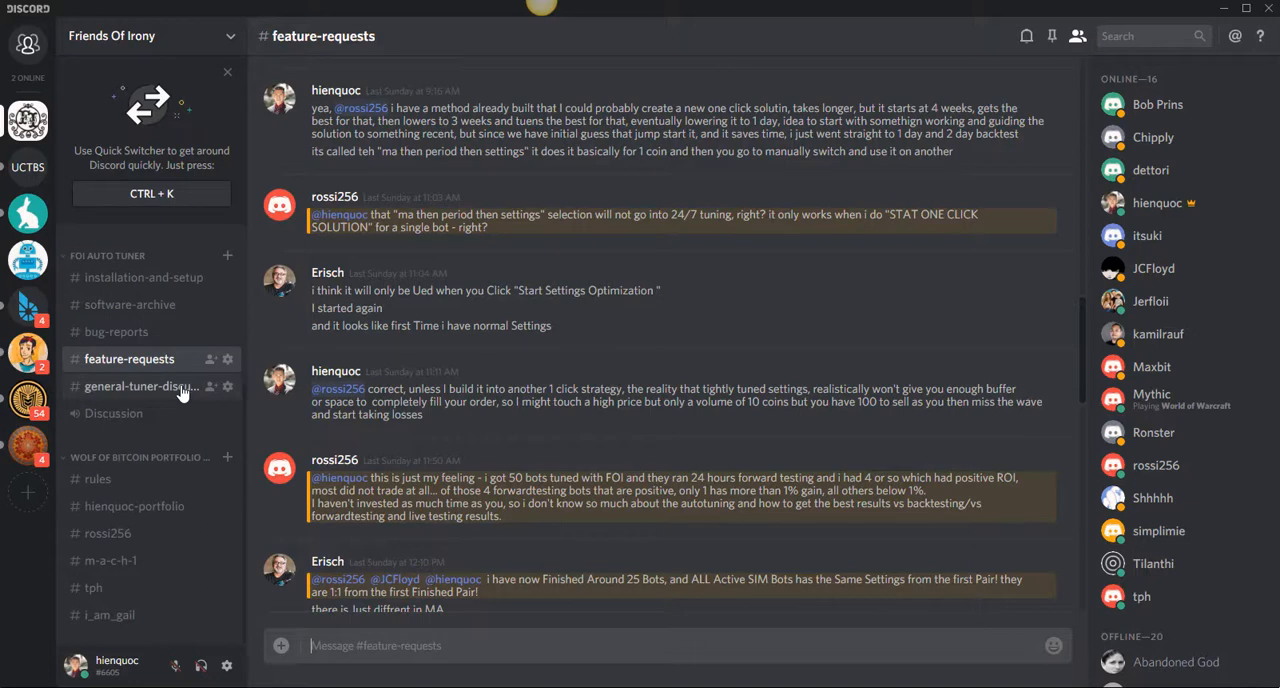
pyautogui.moveTo(177, 428)
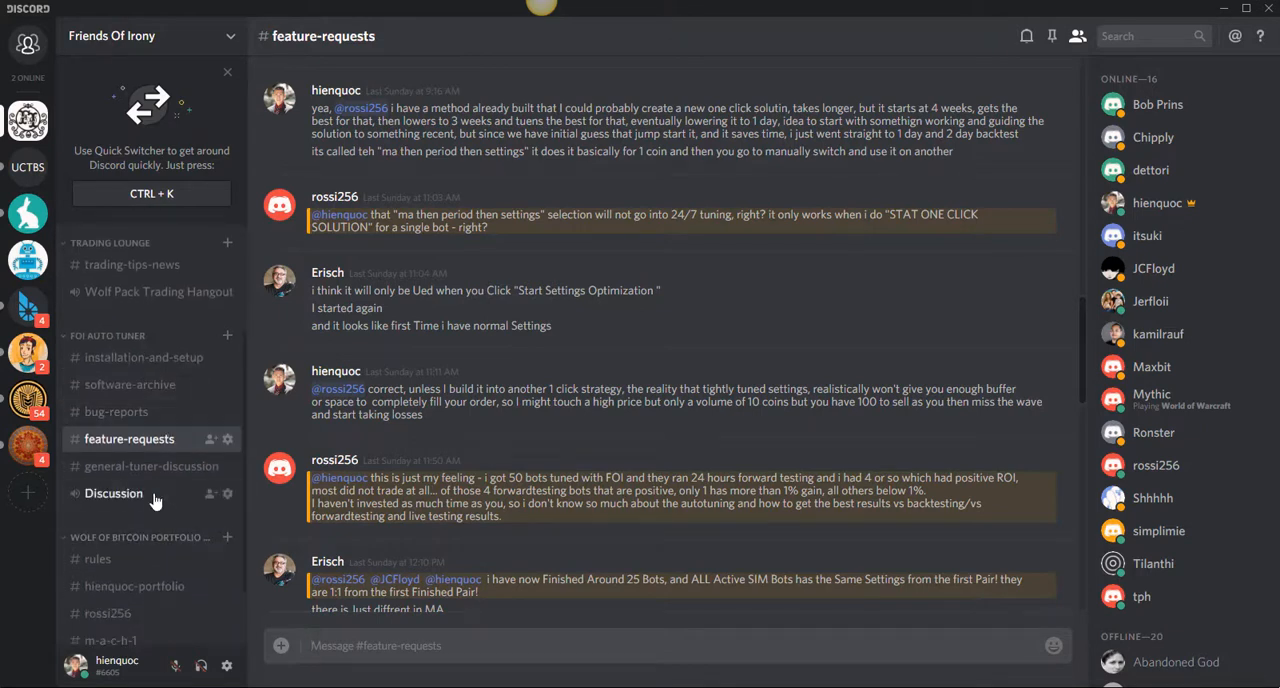
# Connect to the Wolf Pack Trading Hangout voice channel and view #orientation
pyautogui.click(114, 493)
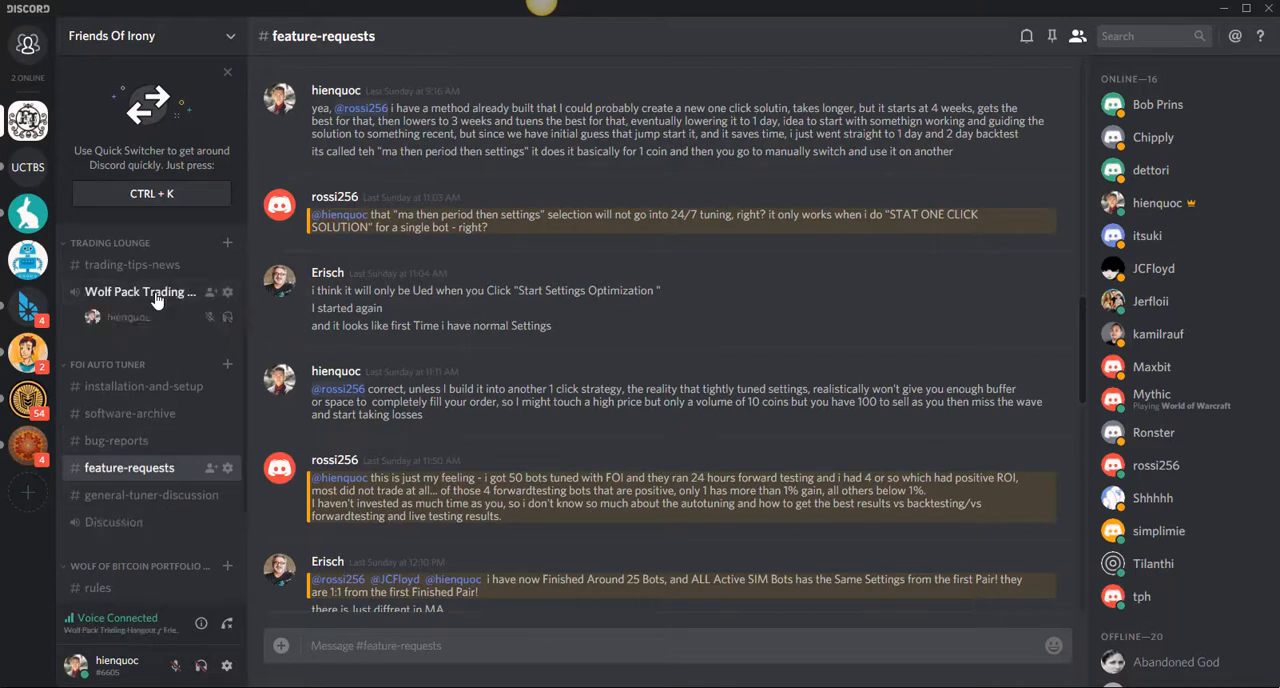
pyautogui.moveTo(169, 264)
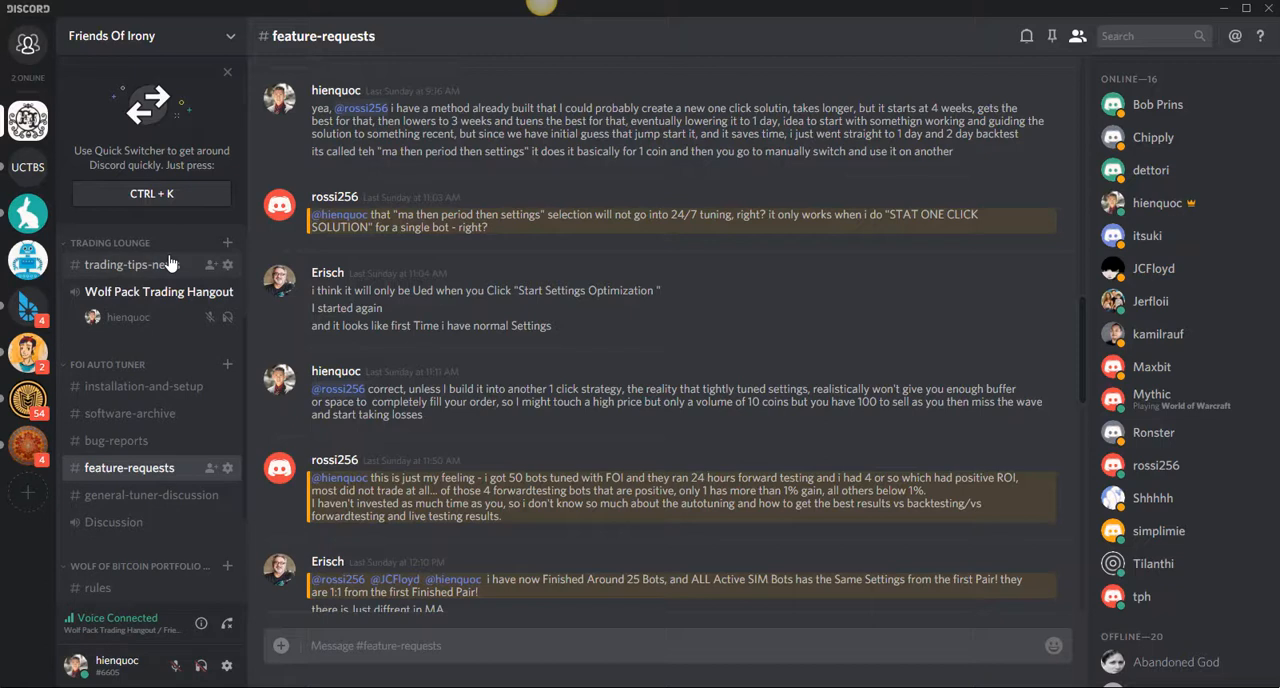
pyautogui.moveTo(170, 263)
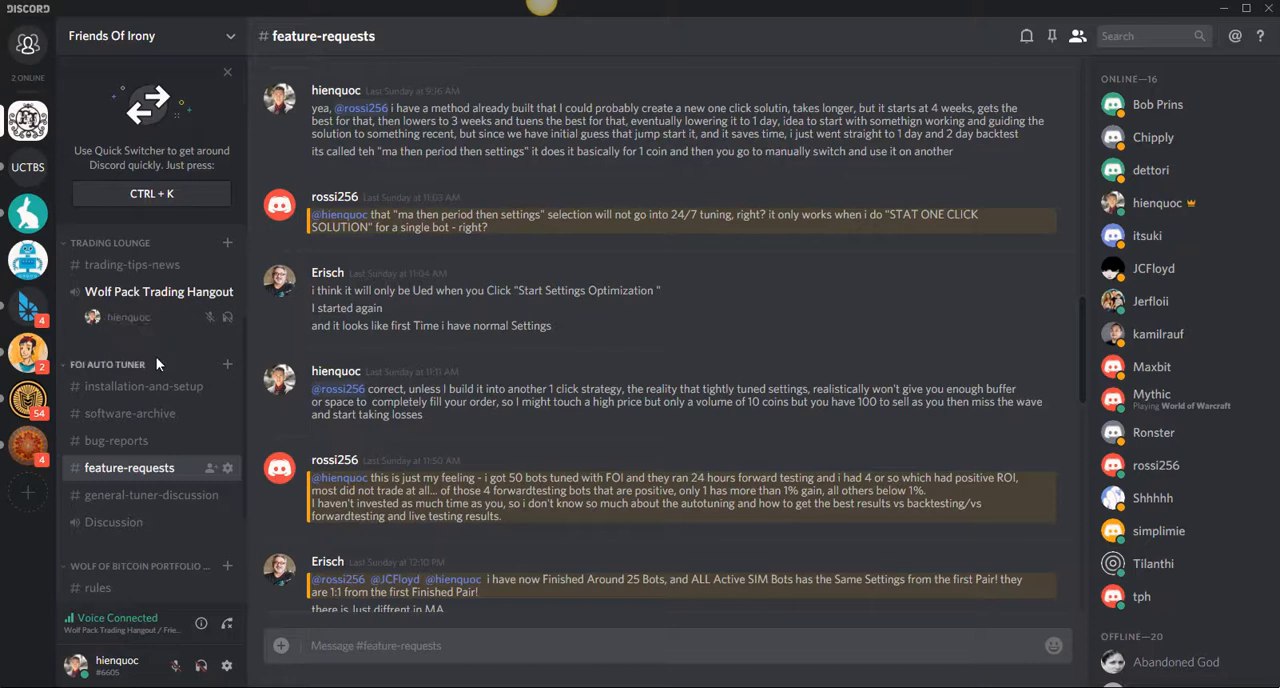
pyautogui.click(113, 266)
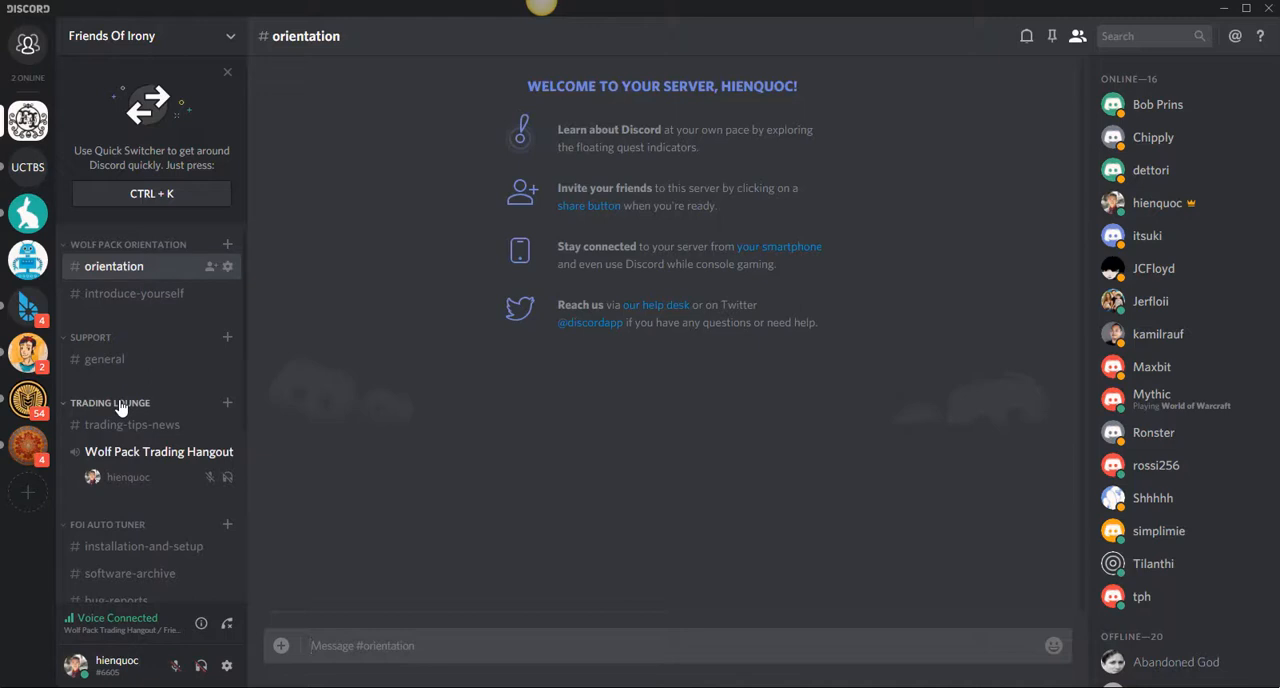
pyautogui.moveTo(163, 230)
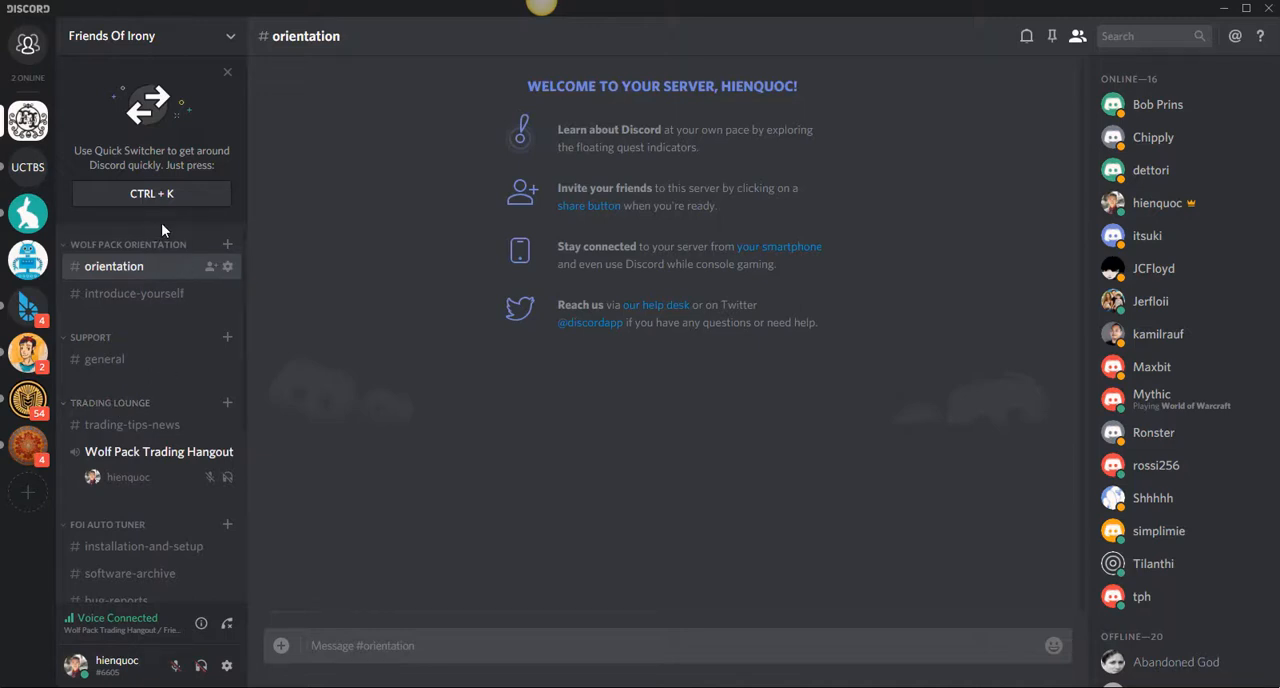
pyautogui.moveTo(84, 96)
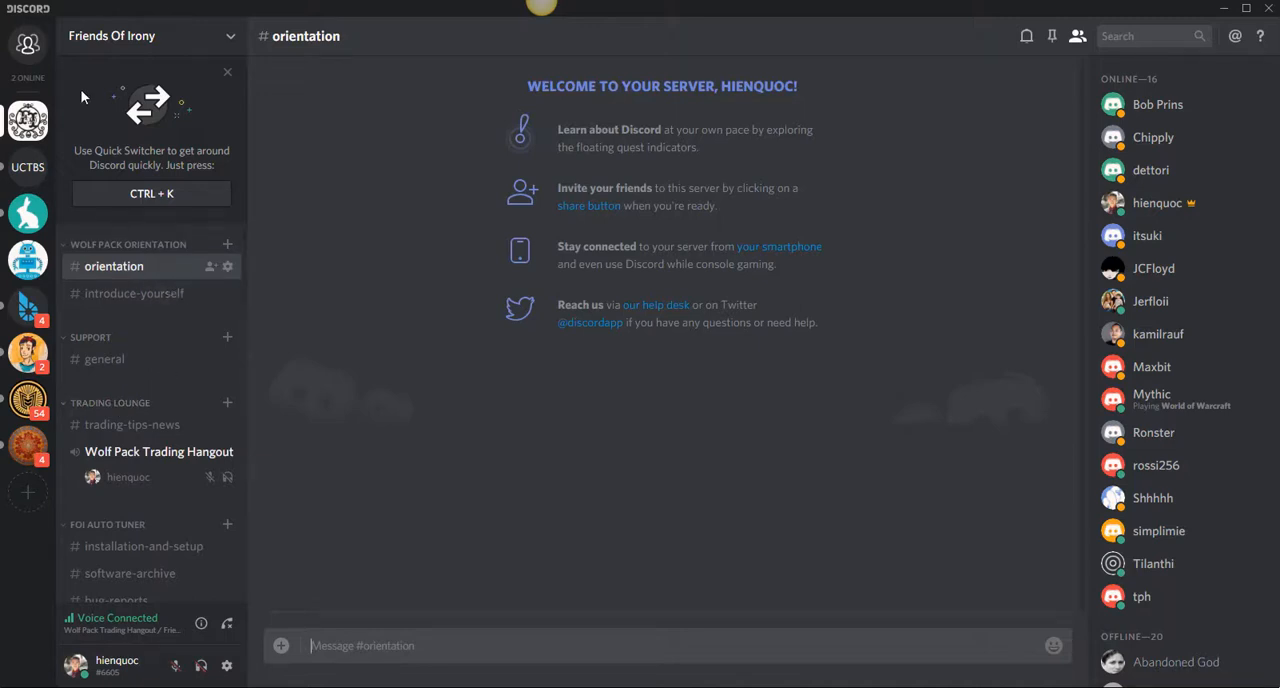
pyautogui.moveTo(134, 293)
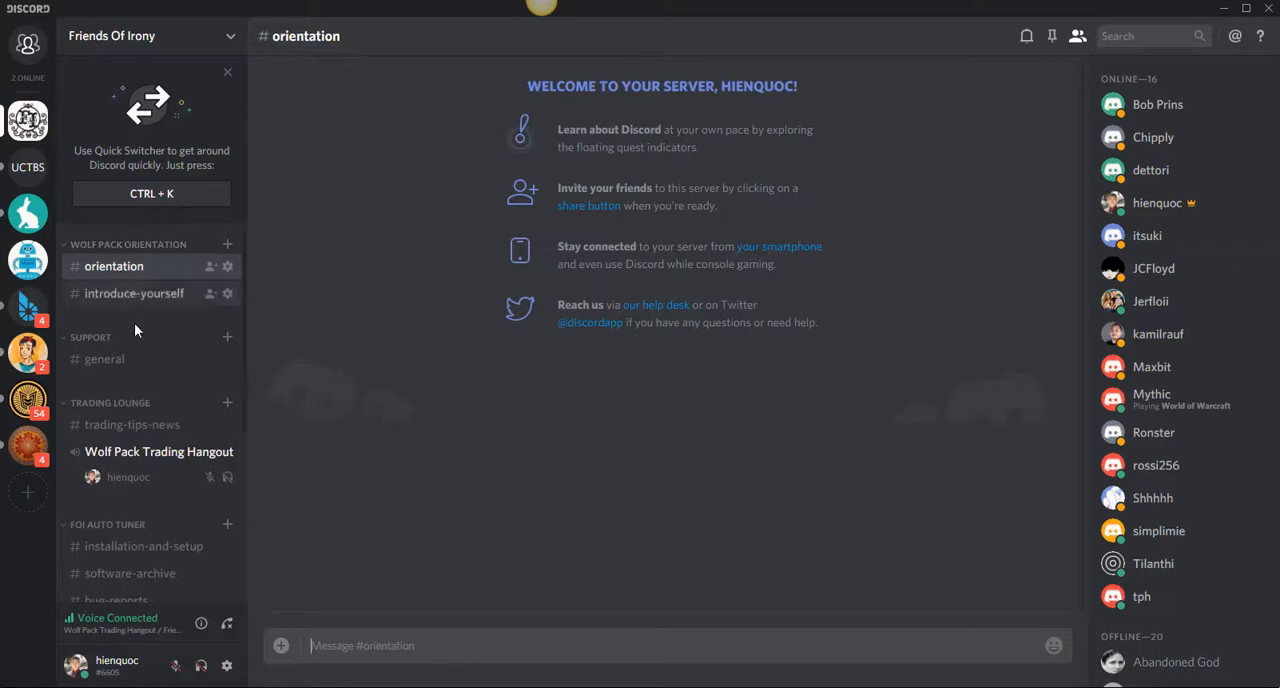
pyautogui.moveTo(210, 266)
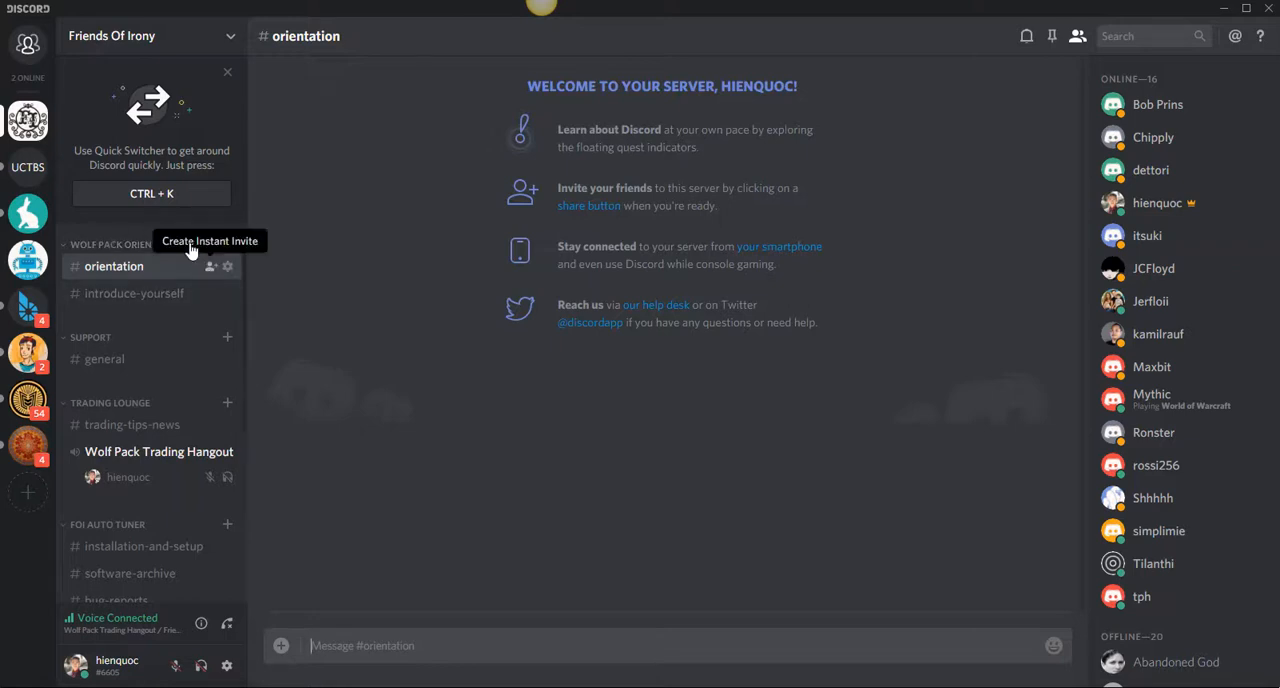
pyautogui.moveTo(218, 417)
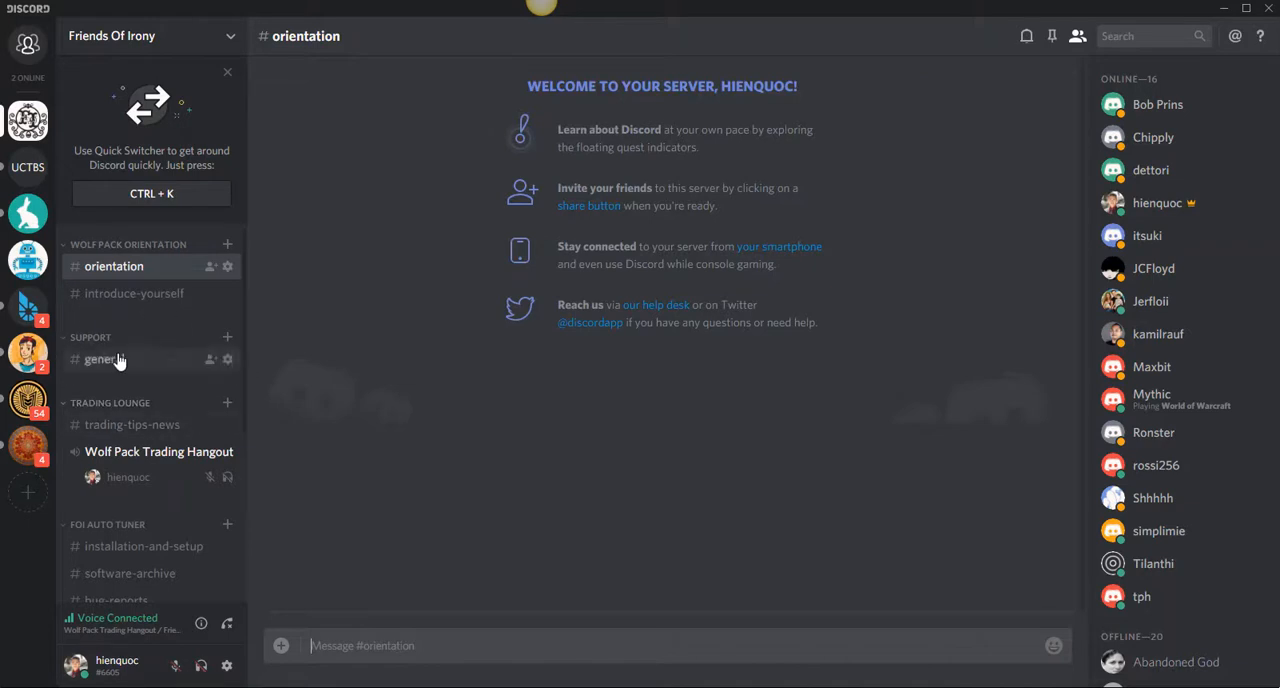
pyautogui.moveTo(105, 538)
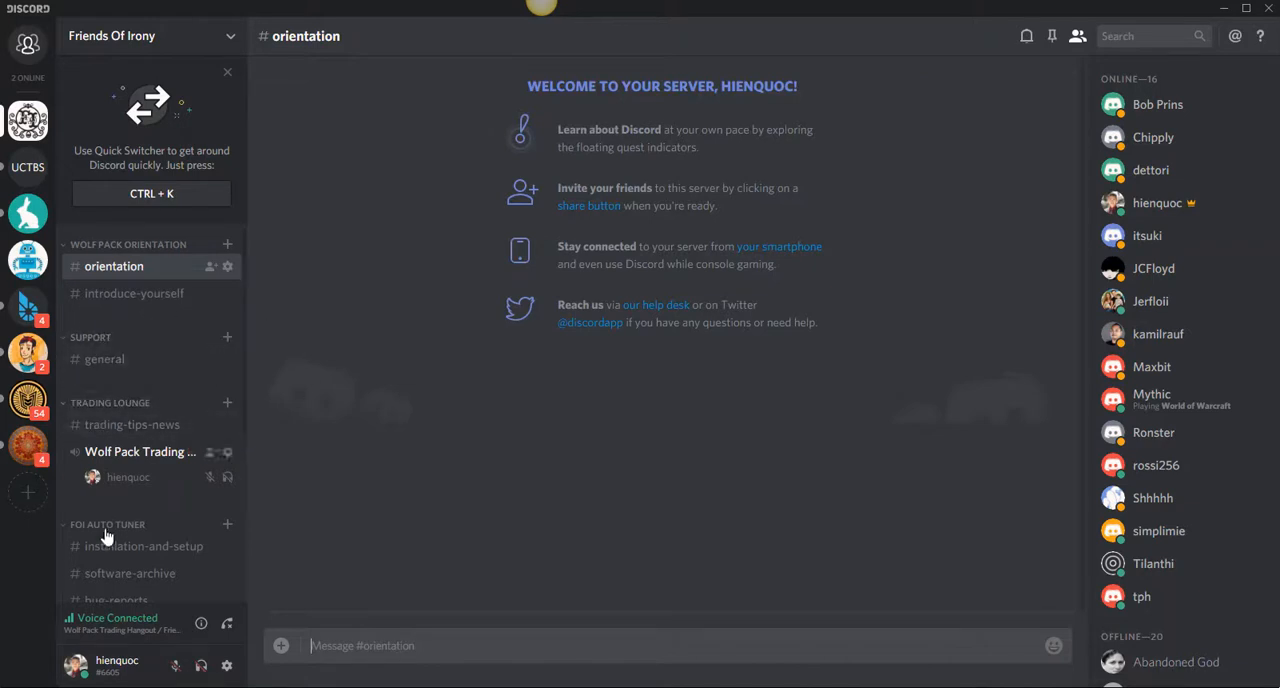
pyautogui.scroll(-3)
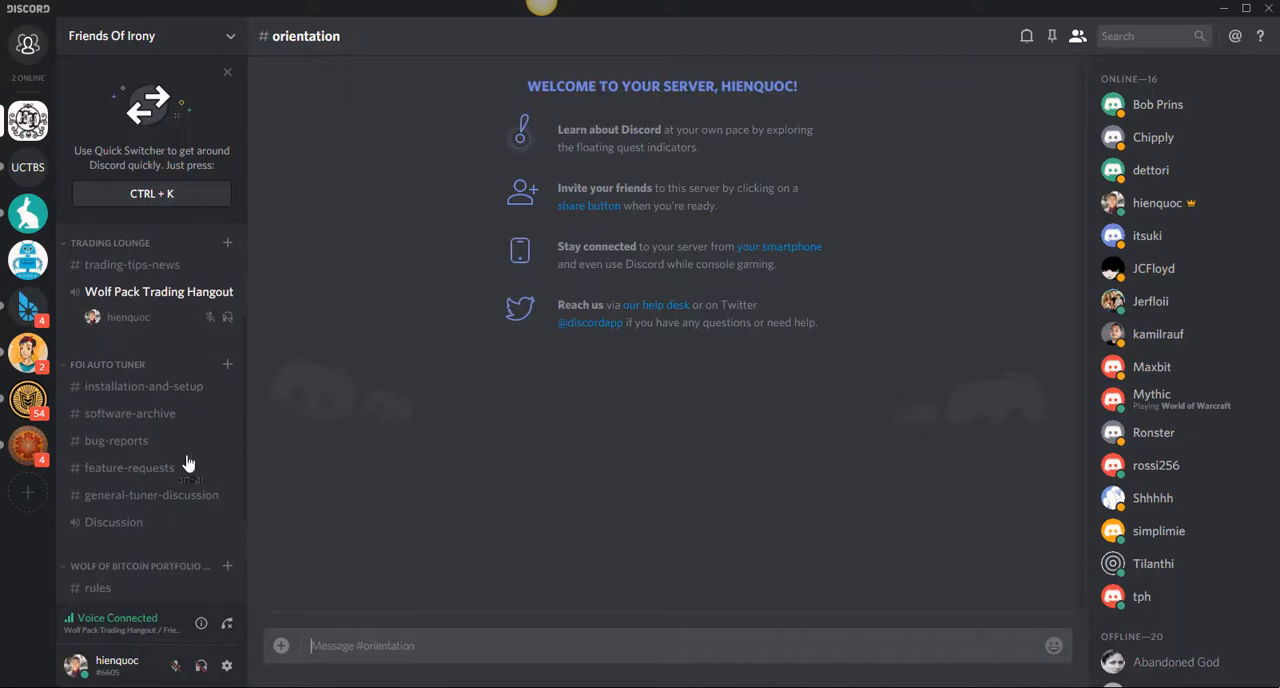
pyautogui.moveTo(140, 495)
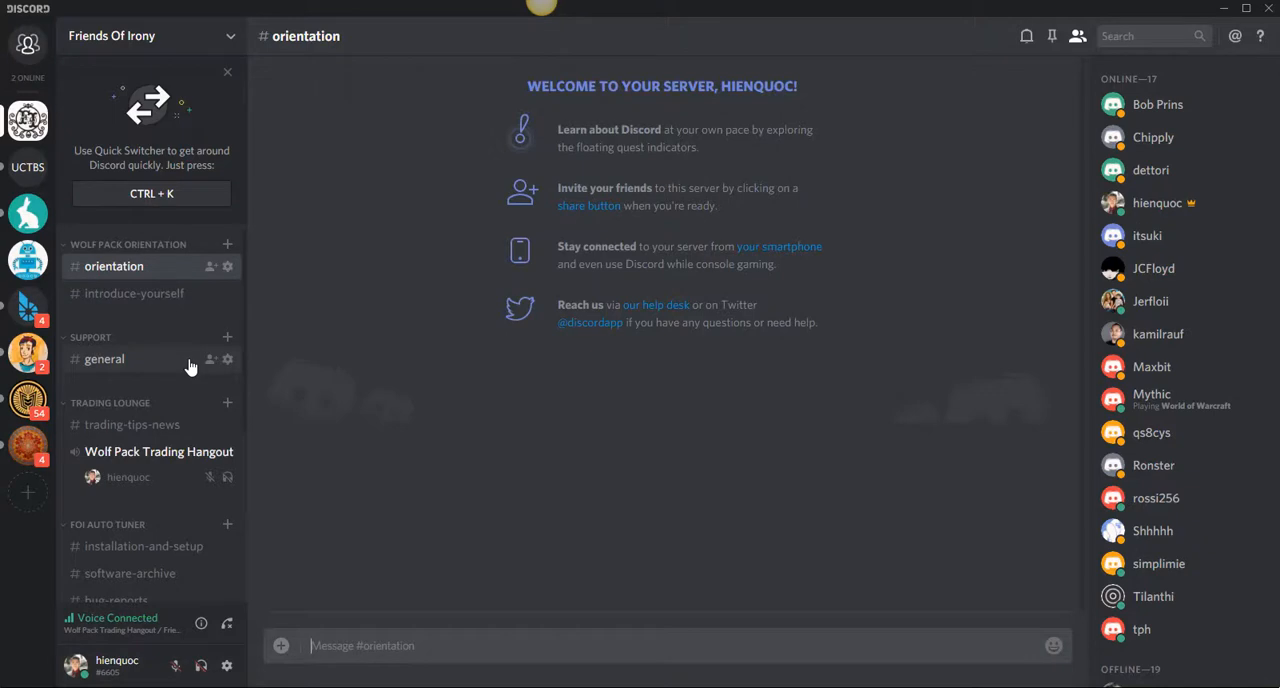
pyautogui.moveTo(180, 505)
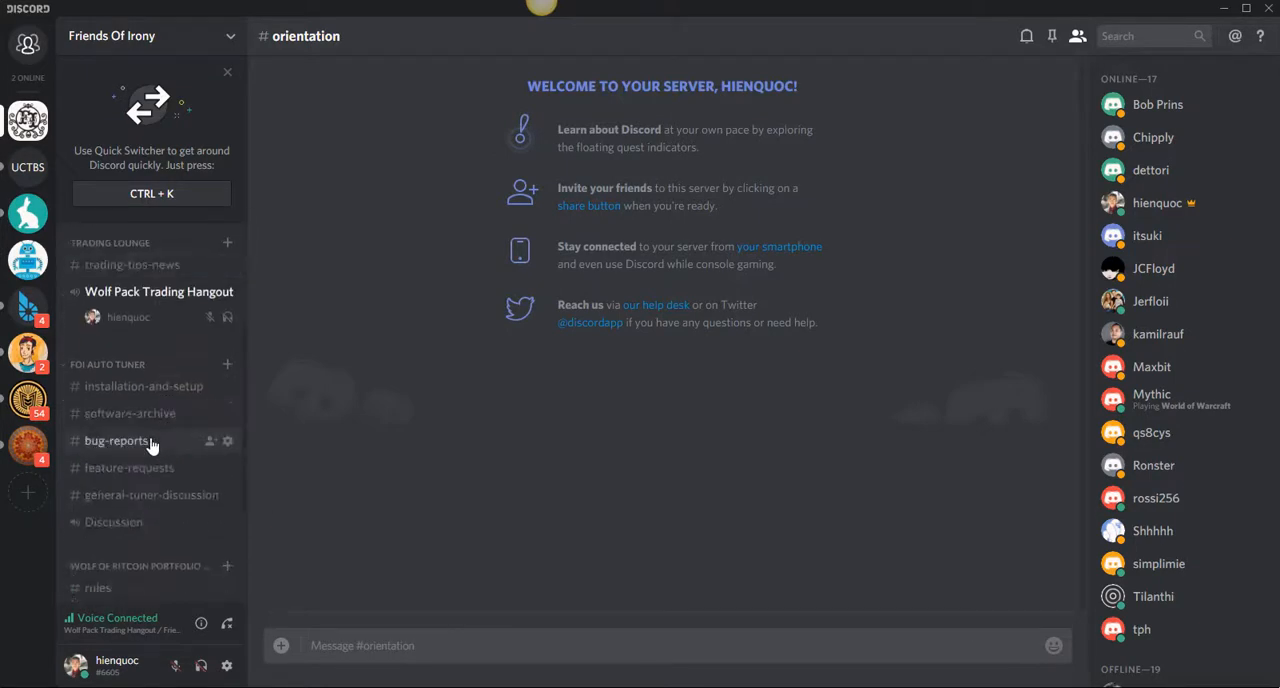
# In #installation-and-setup, start a message mentioning a member with '@n'
pyautogui.click(143, 386)
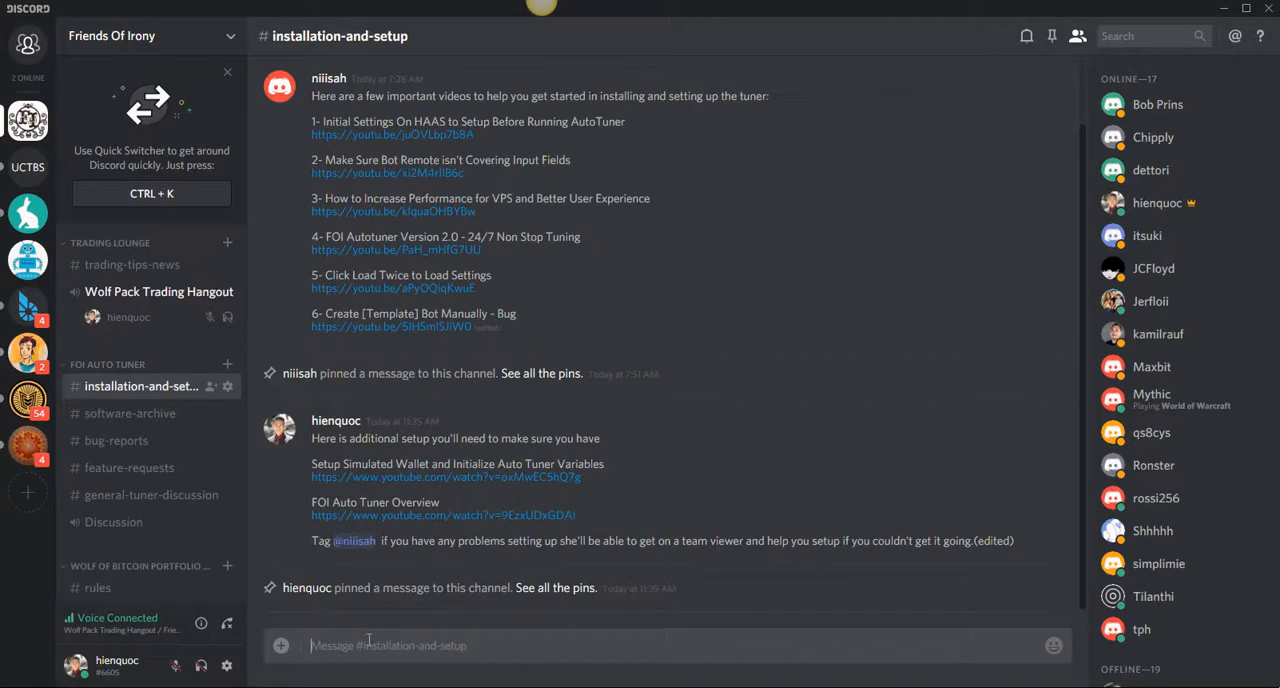
pyautogui.write('@ni')
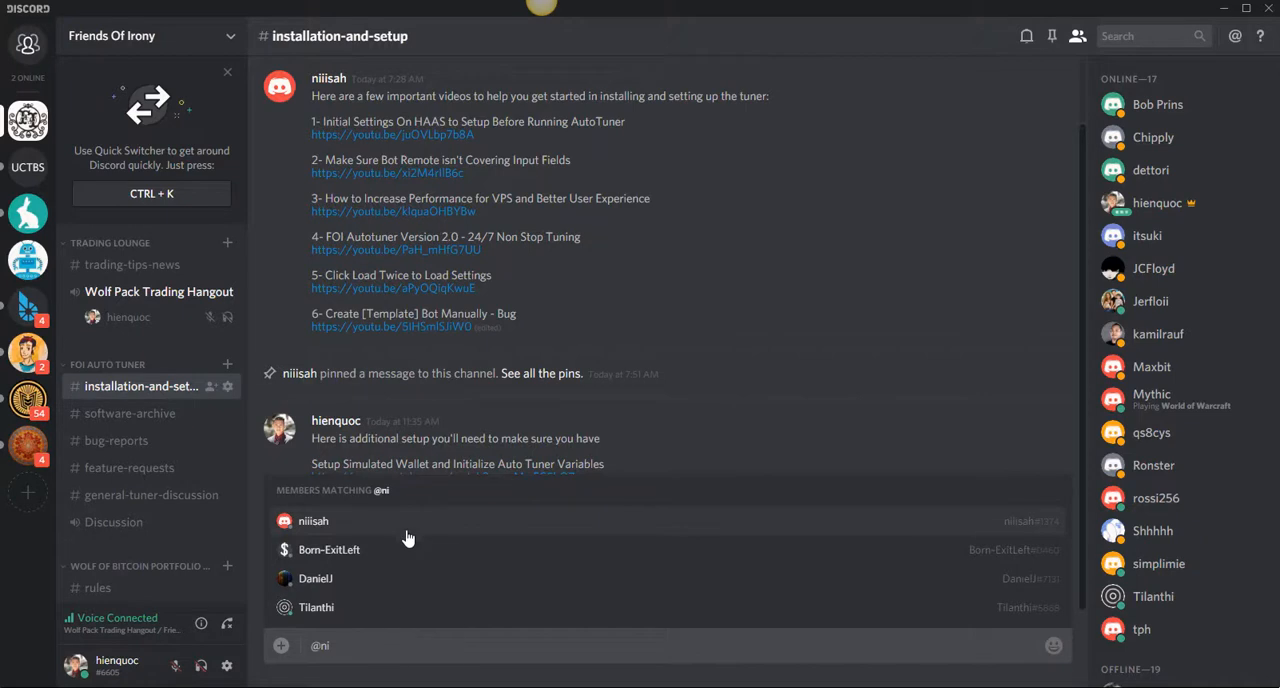
pyautogui.moveTo(660, 427)
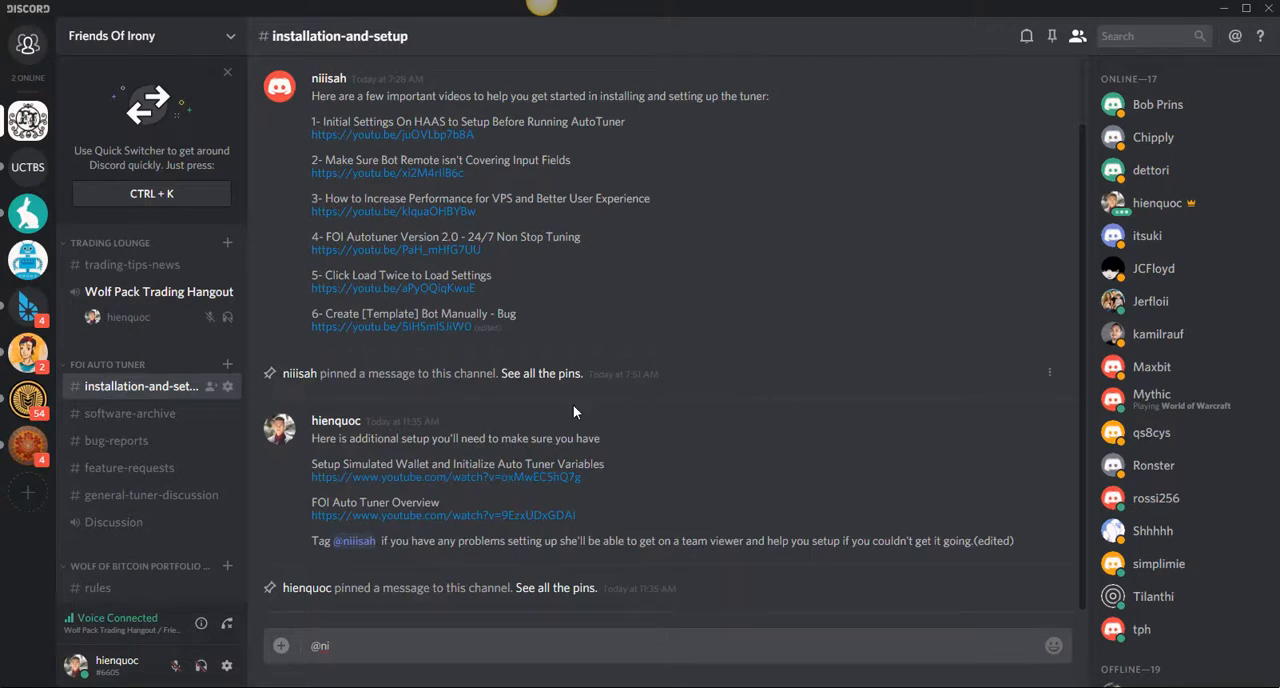
pyautogui.moveTo(504, 405)
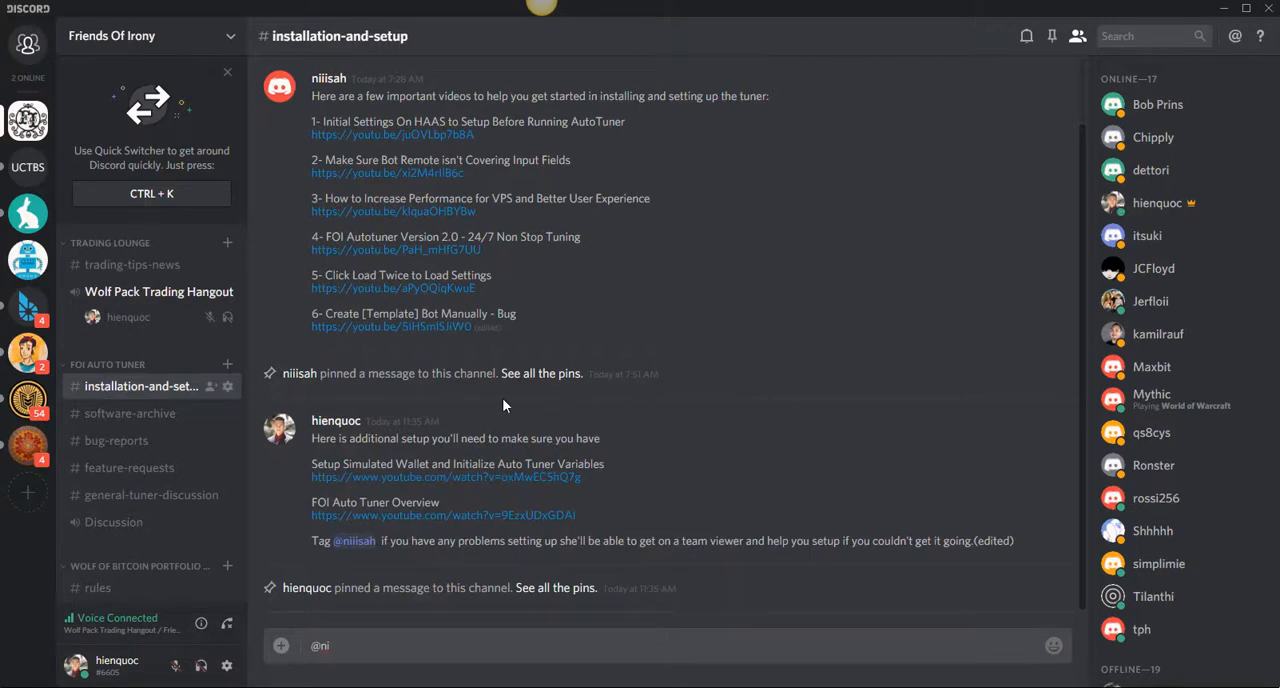